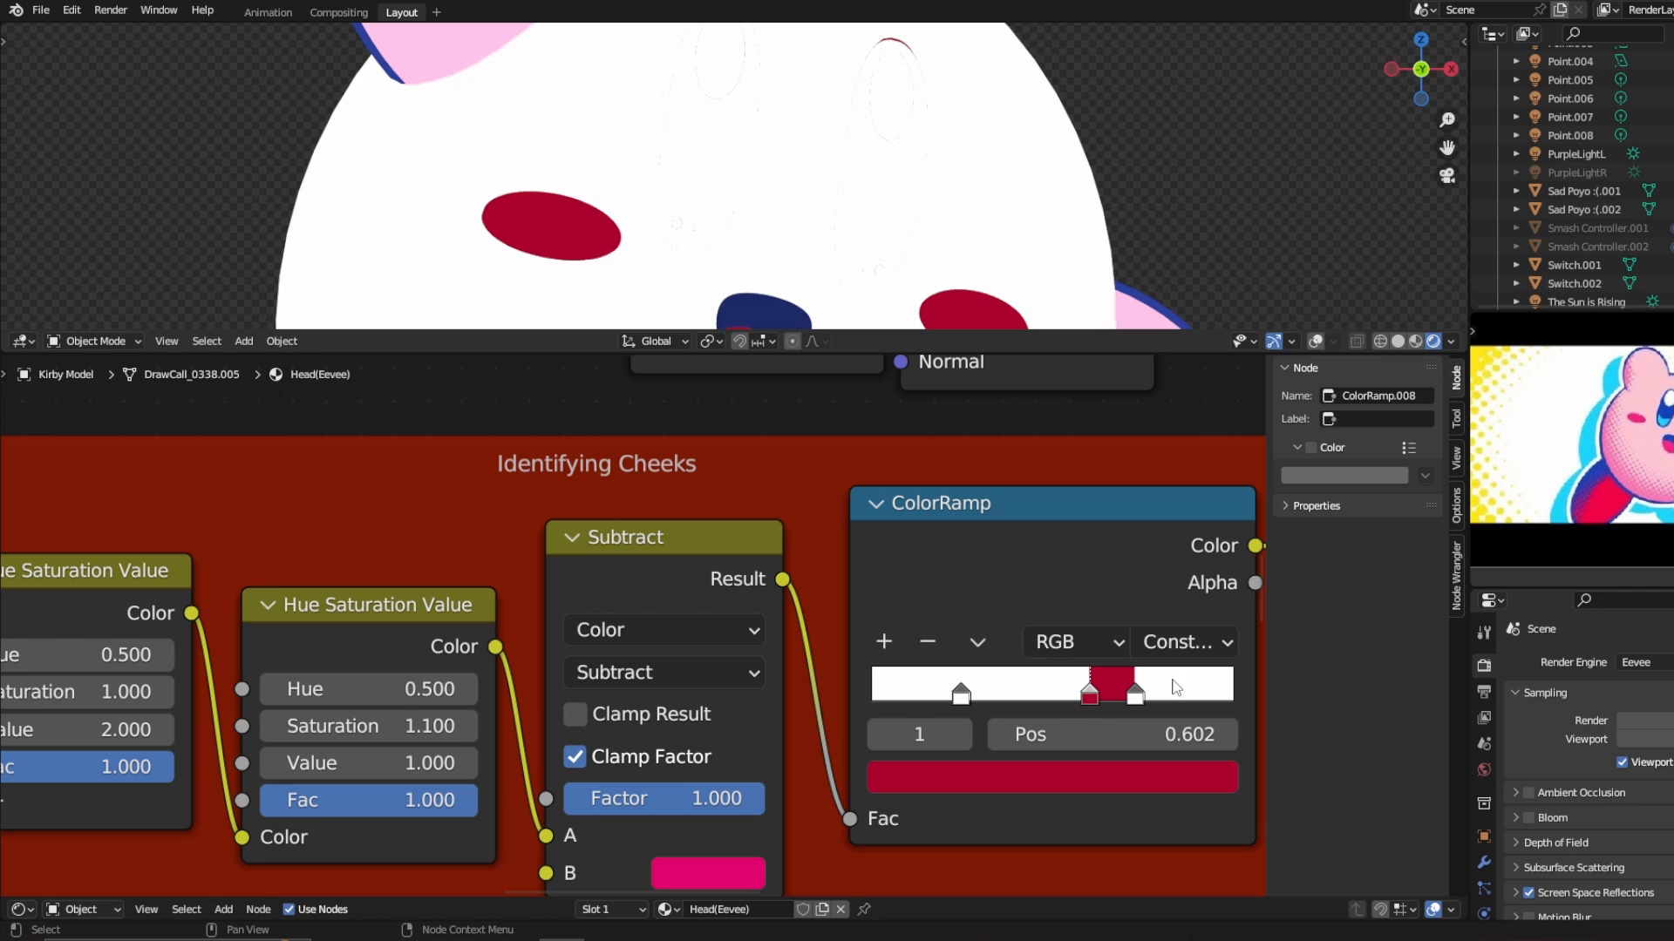
Pan the node editor over to the 'Texture Coming From Here' Hue/Saturation node
{"action": "left_click_drag", "start_coordinate": [1087, 689], "coordinate": [1128, 689]}
{"action": "type", "text": "to"}
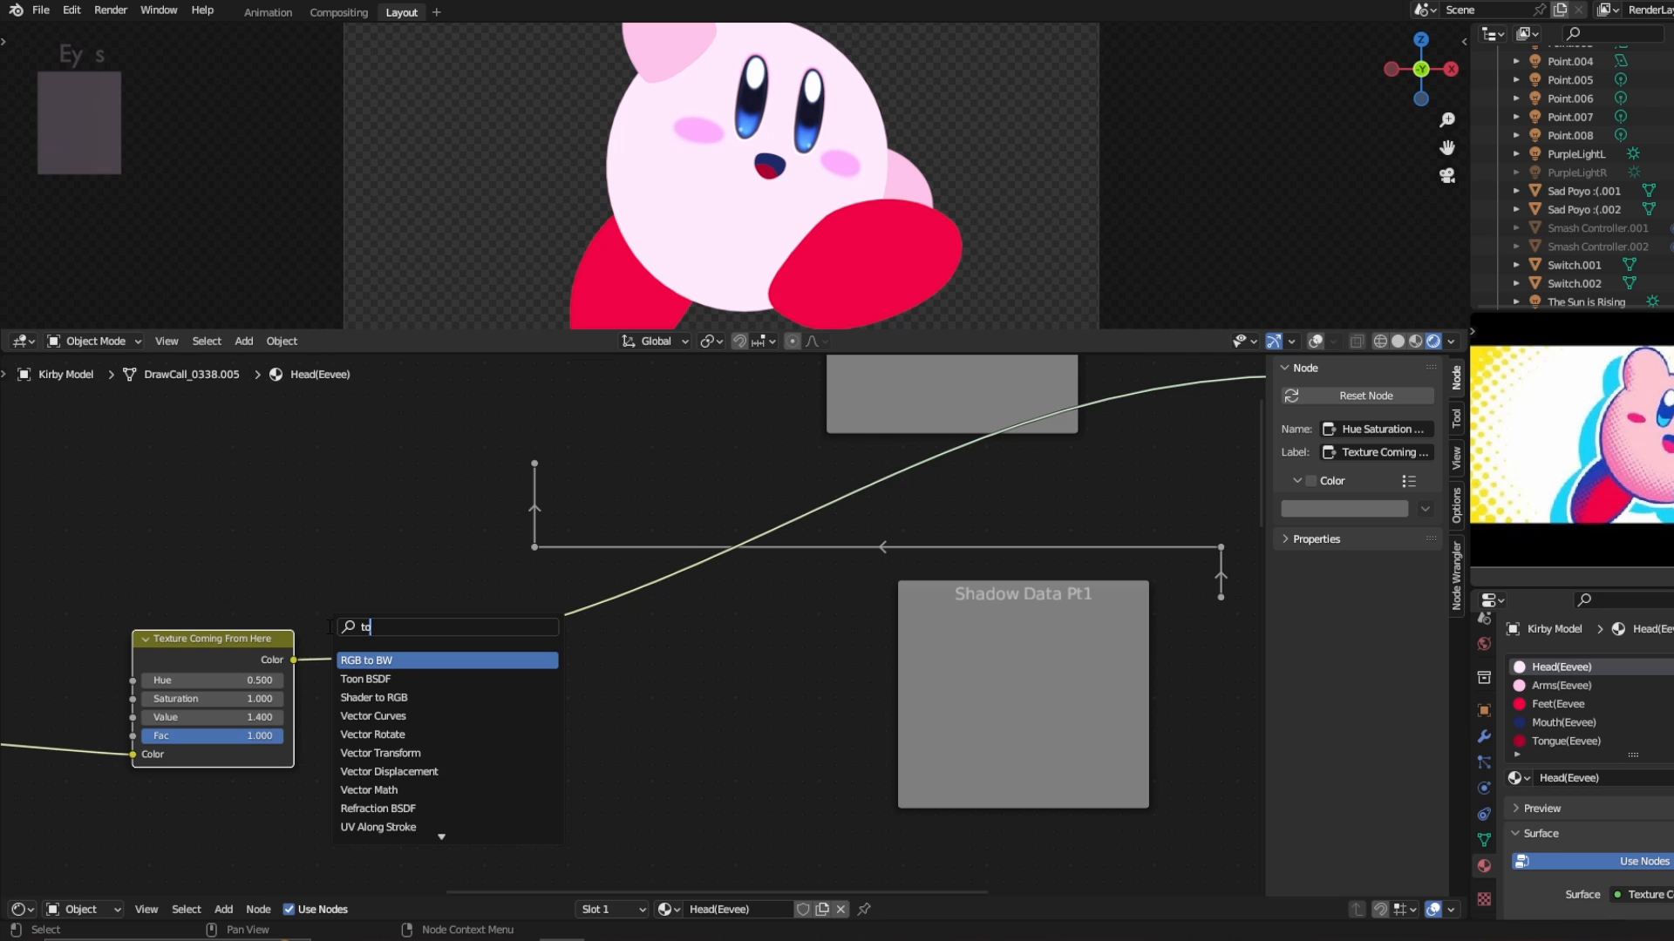
Add a Diffuse Toon BSDF with size 0.8, then Shader to RGB, and adjust the shadow ramp
{"action": "left_click", "coordinate": [365, 679]}
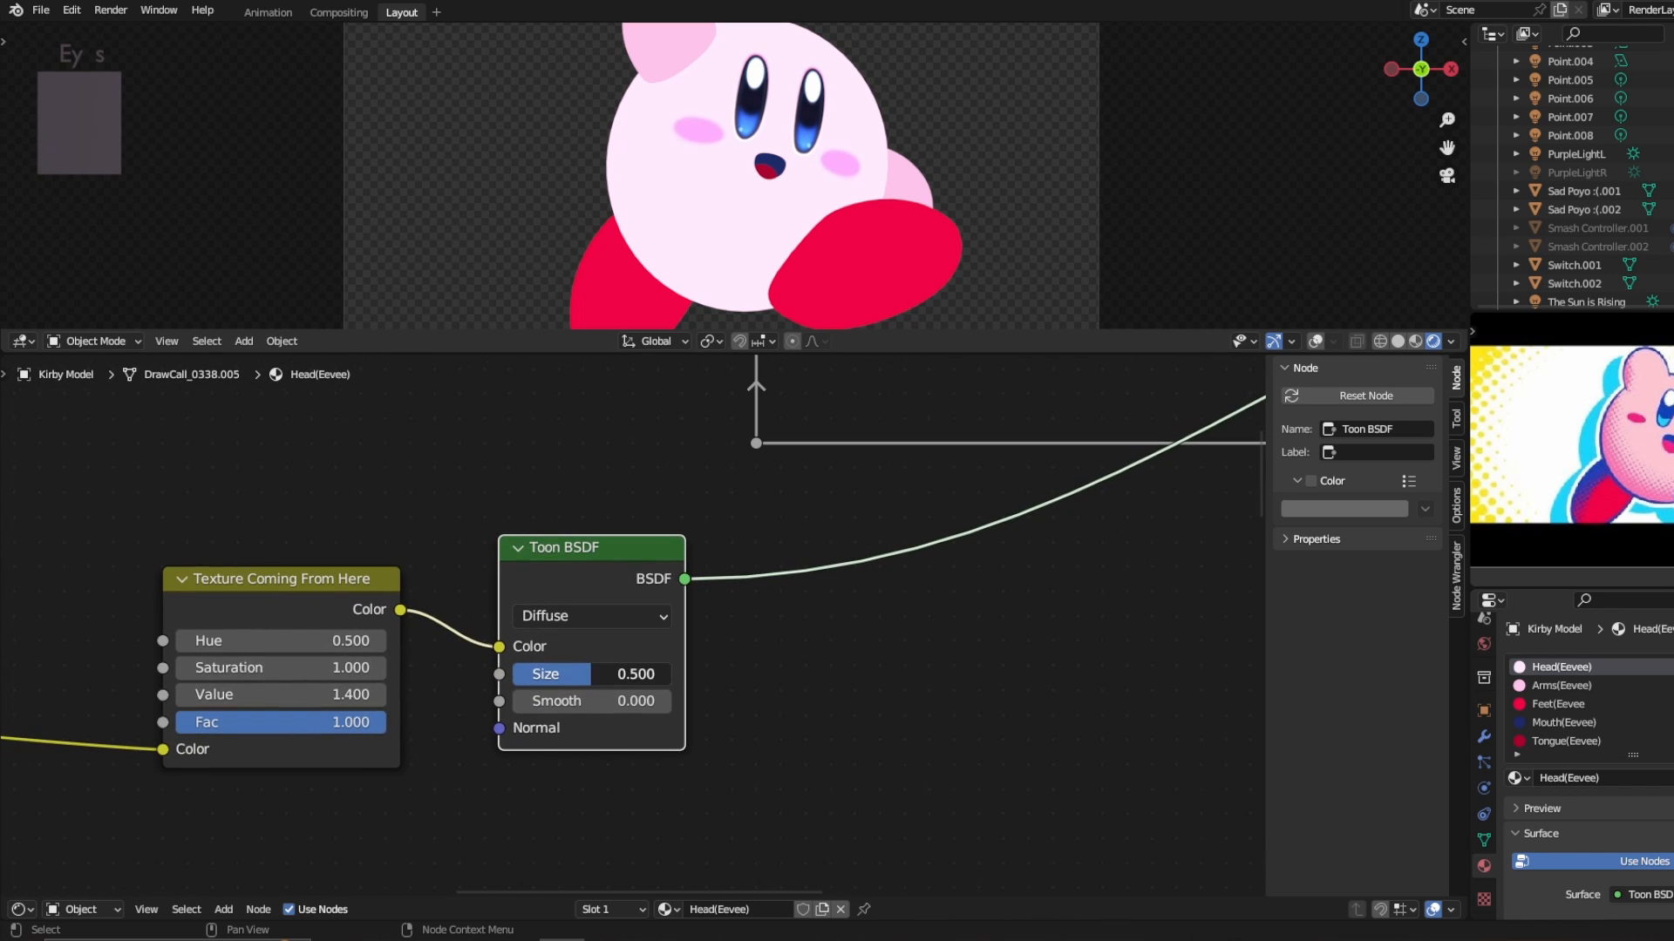
{"action": "left_click_drag", "start_coordinate": [534, 673], "coordinate": [640, 673]}
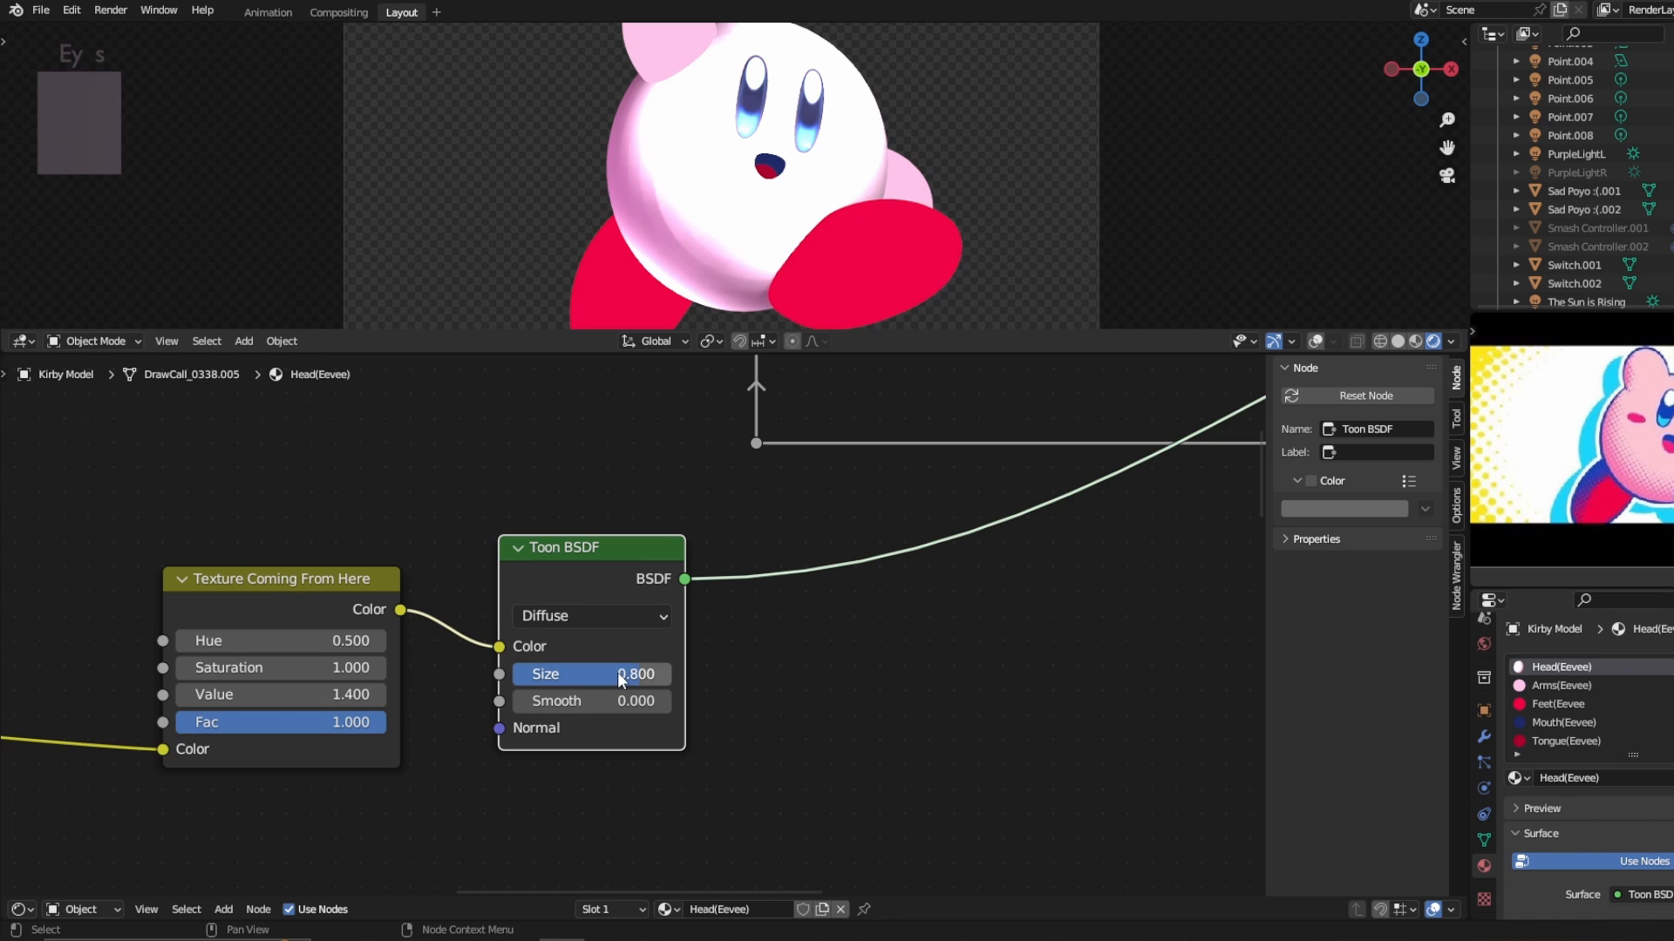
{"action": "left_click", "coordinate": [591, 616]}
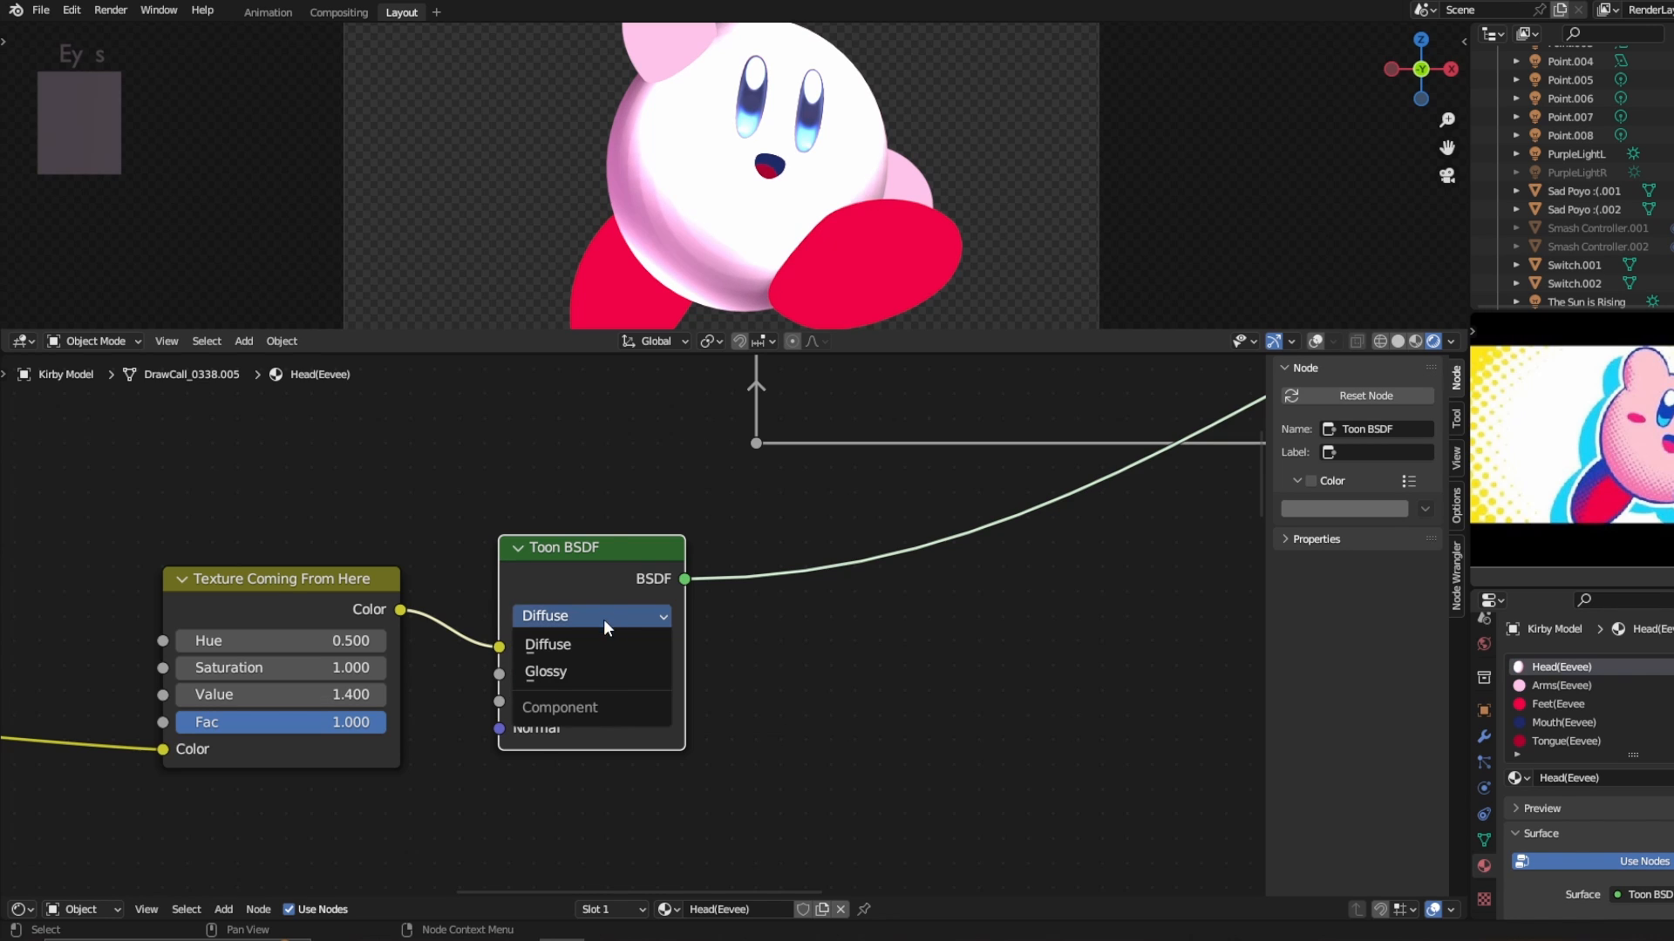
{"action": "left_click", "coordinate": [589, 644]}
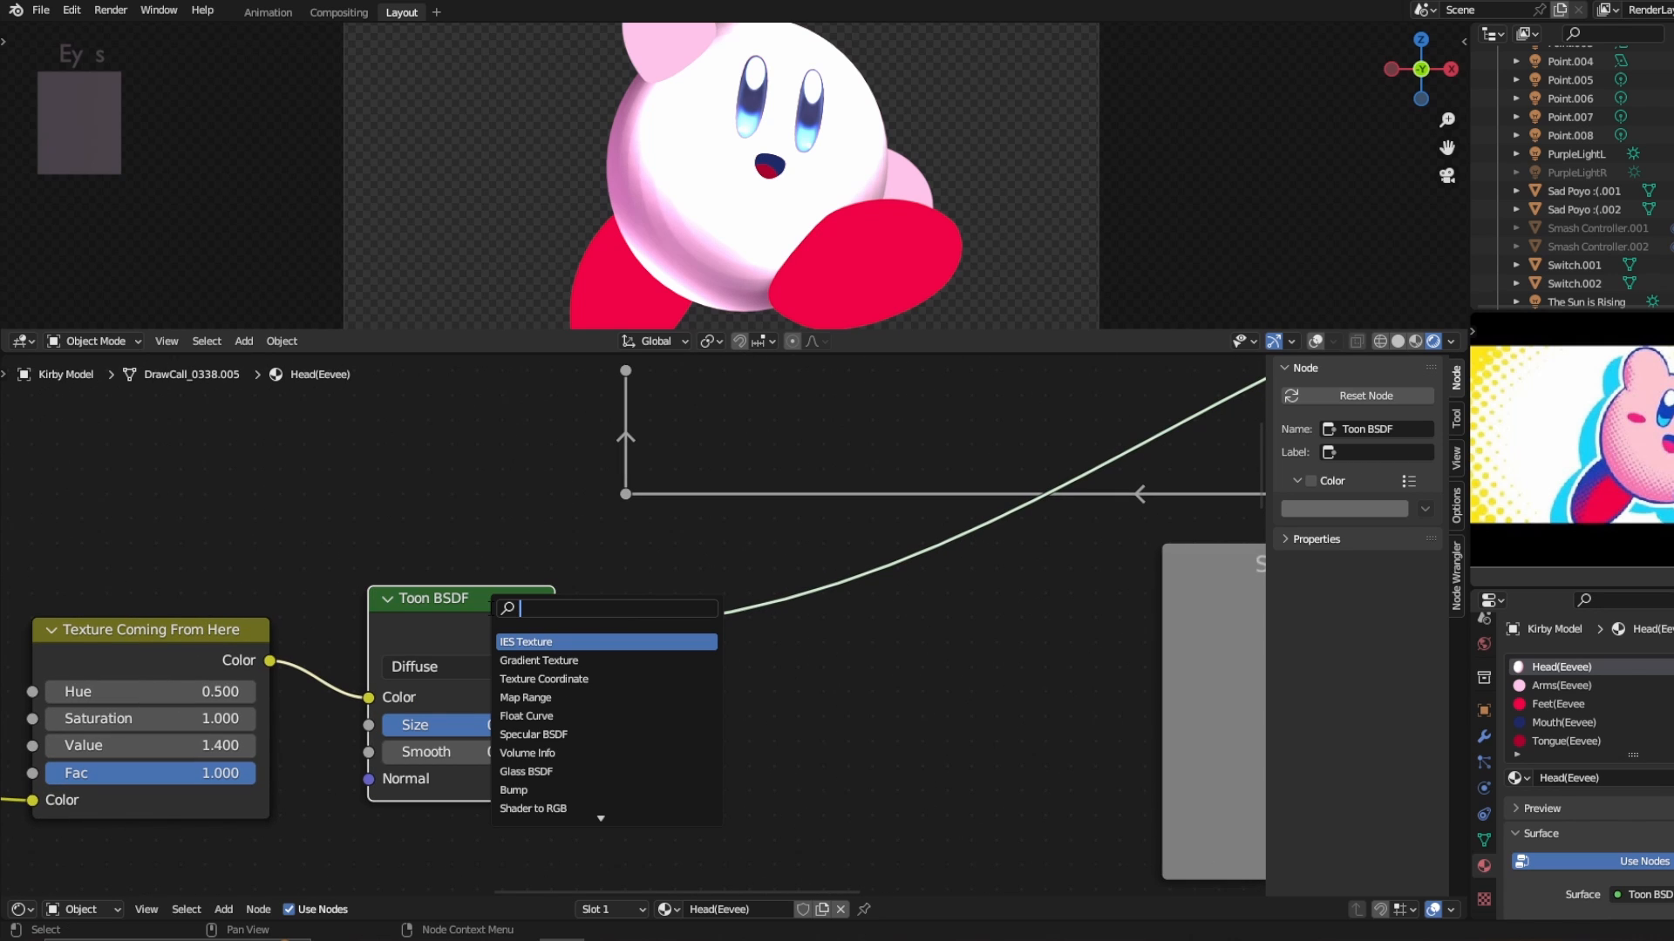
{"action": "left_click", "coordinate": [533, 808]}
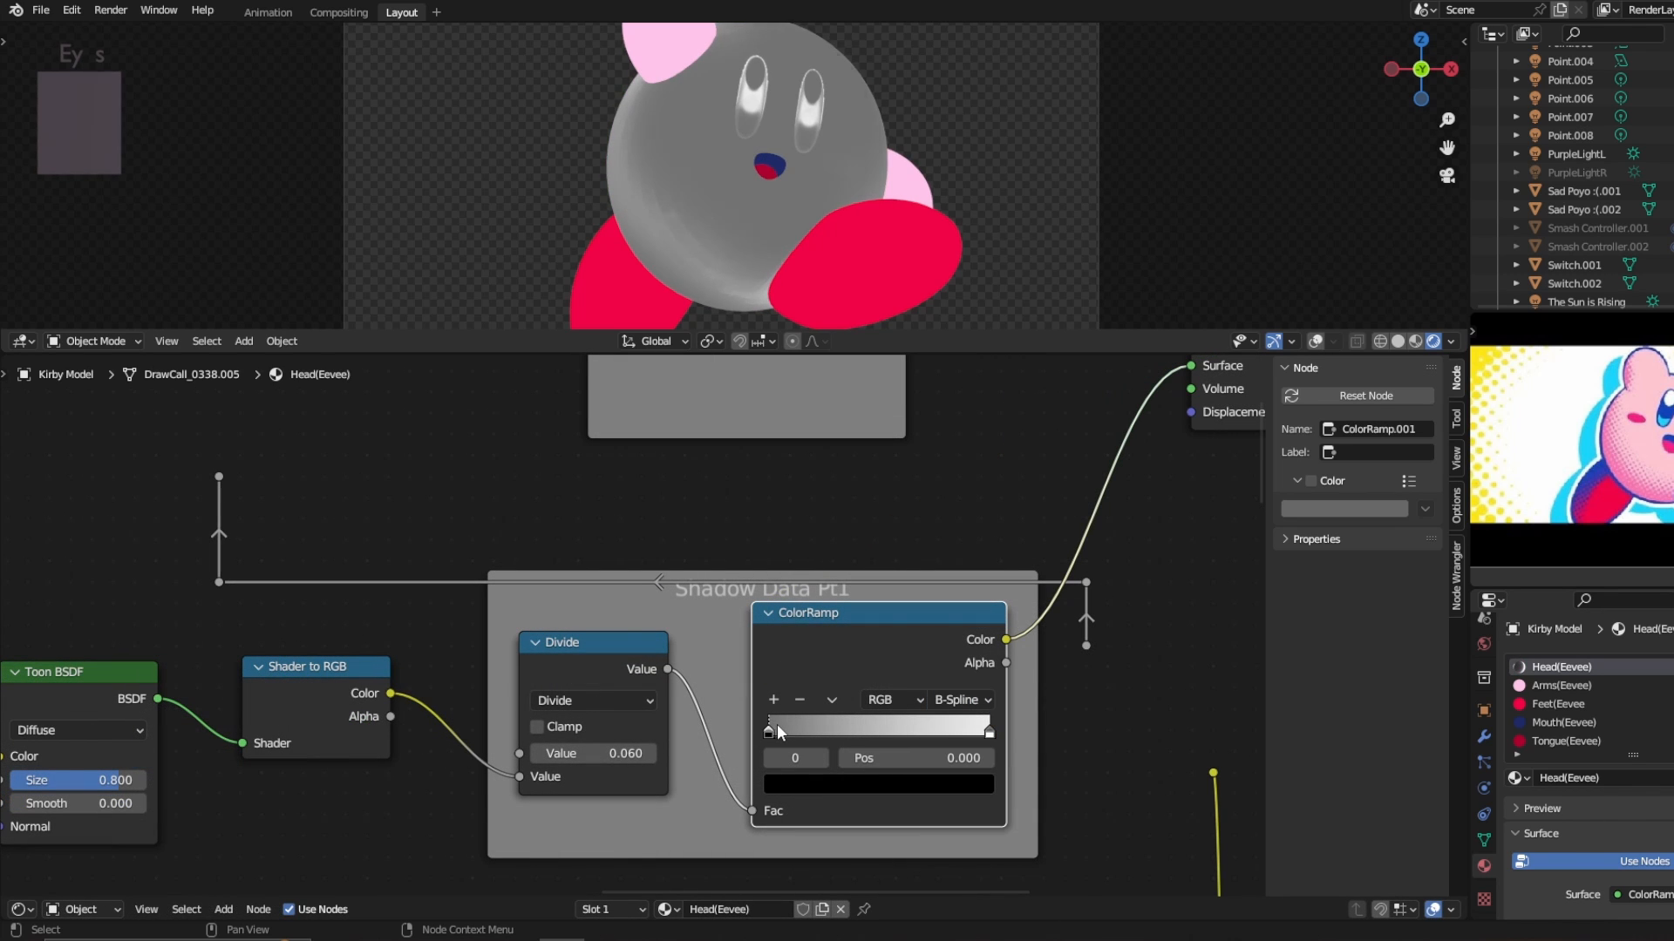
{"action": "left_click_drag", "start_coordinate": [766, 730], "coordinate": [776, 730]}
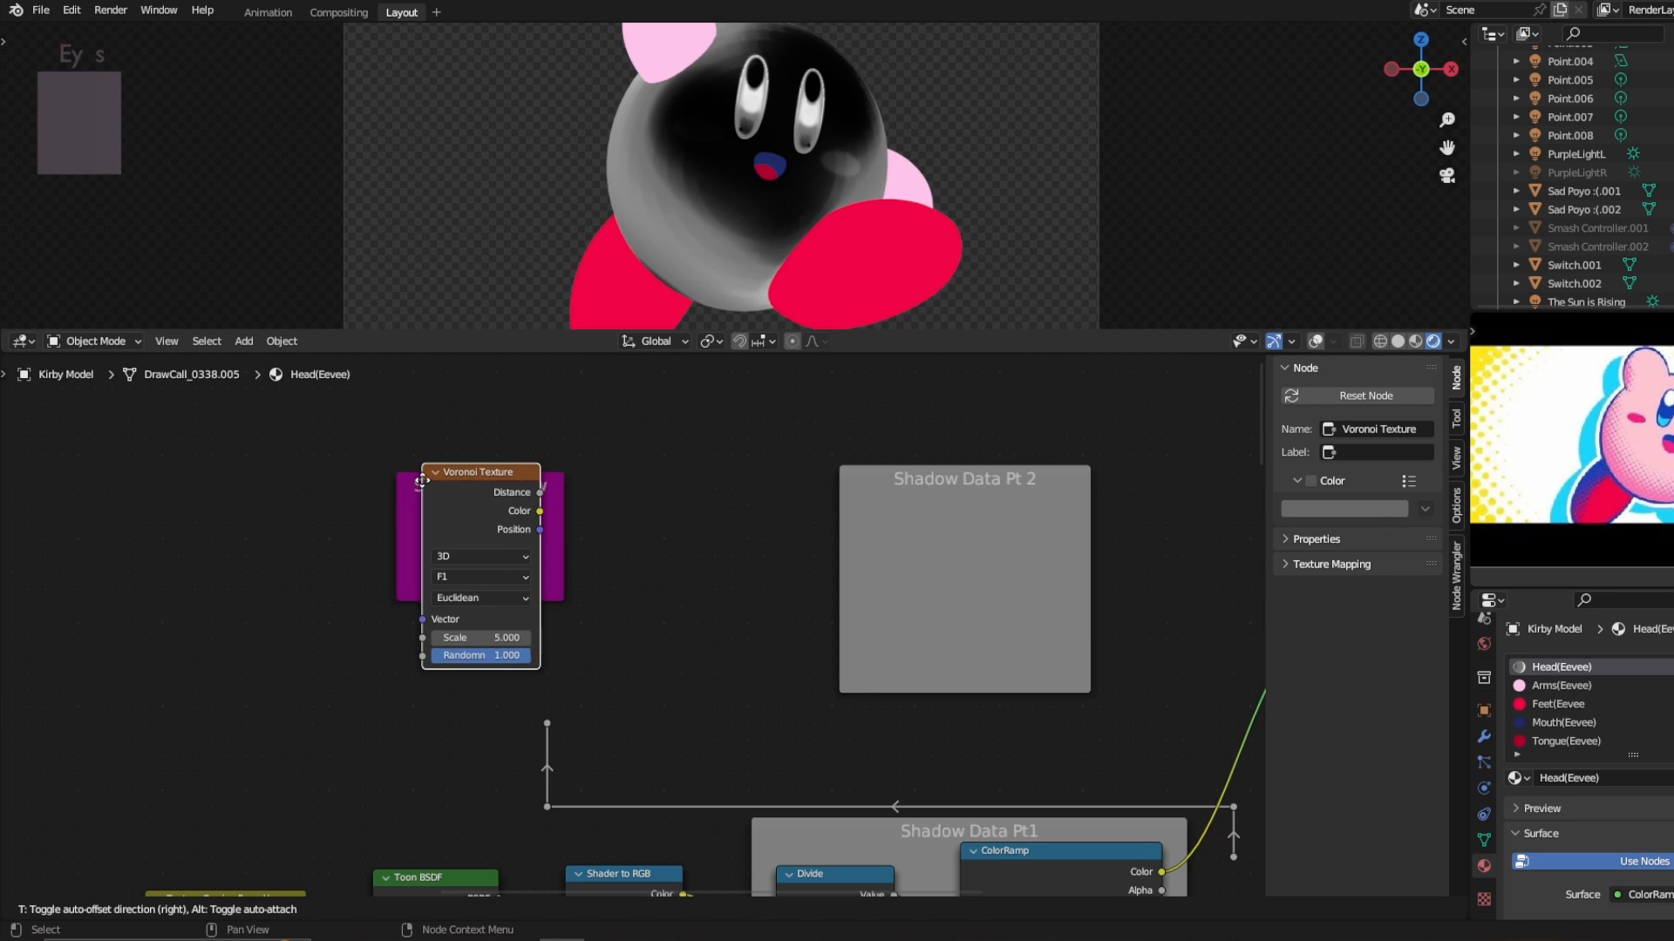
Feed Camera Data into the 2D Voronoi and set the Math node to Greater Than
{"action": "type", "text": "cam"}
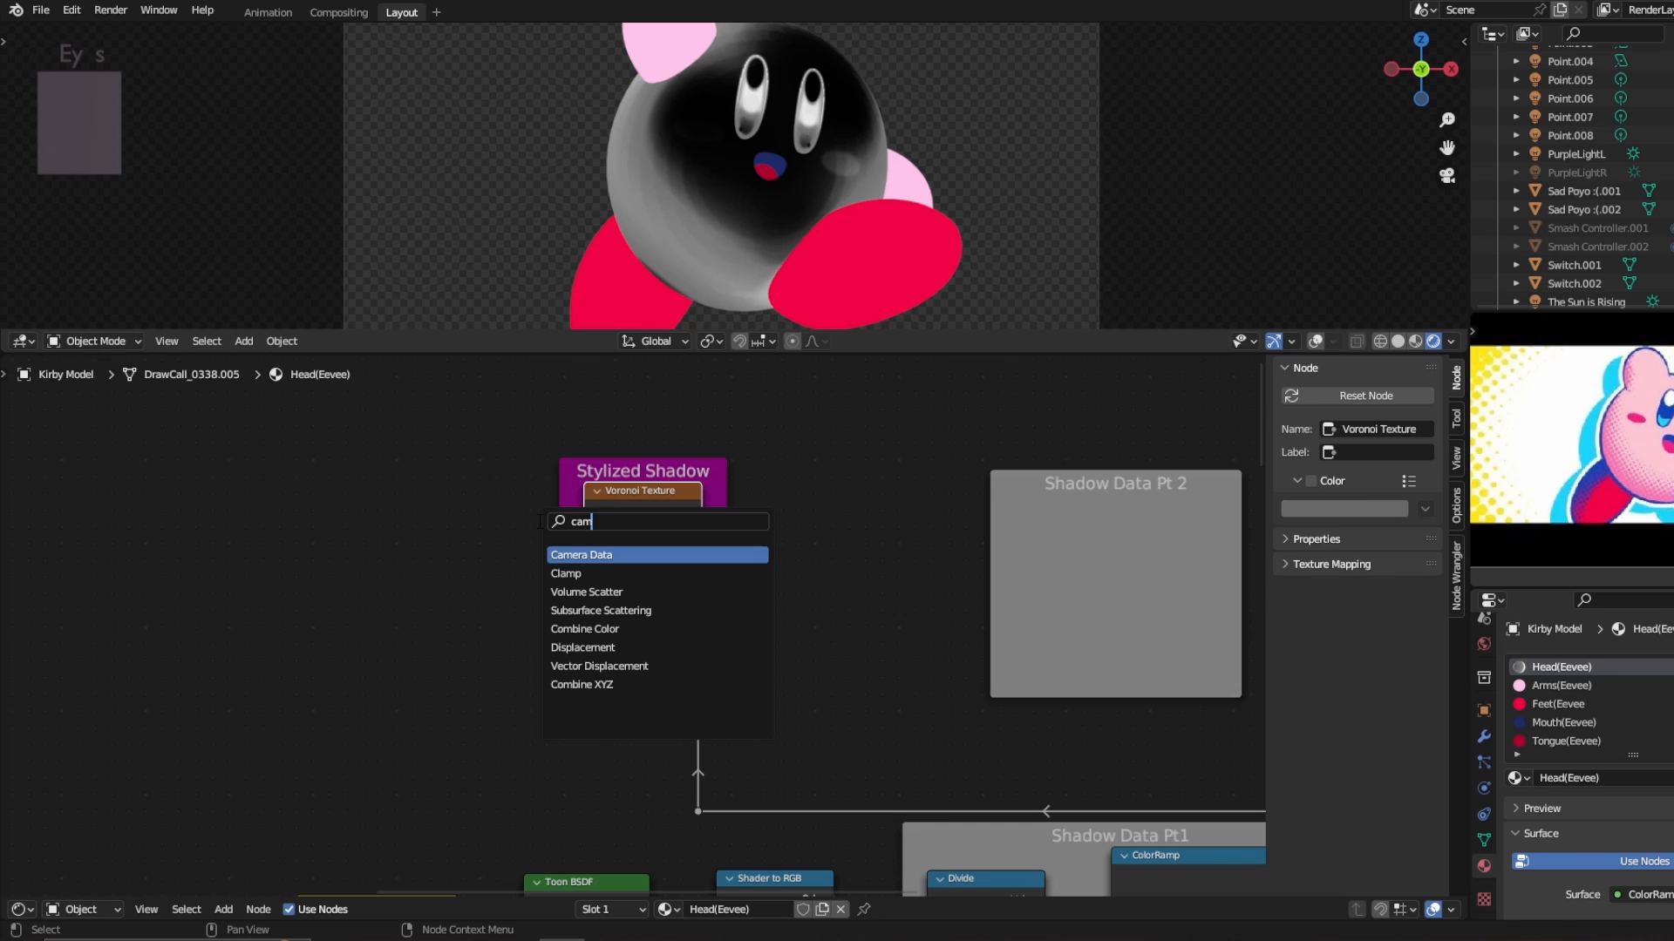
{"action": "left_click", "coordinate": [582, 554]}
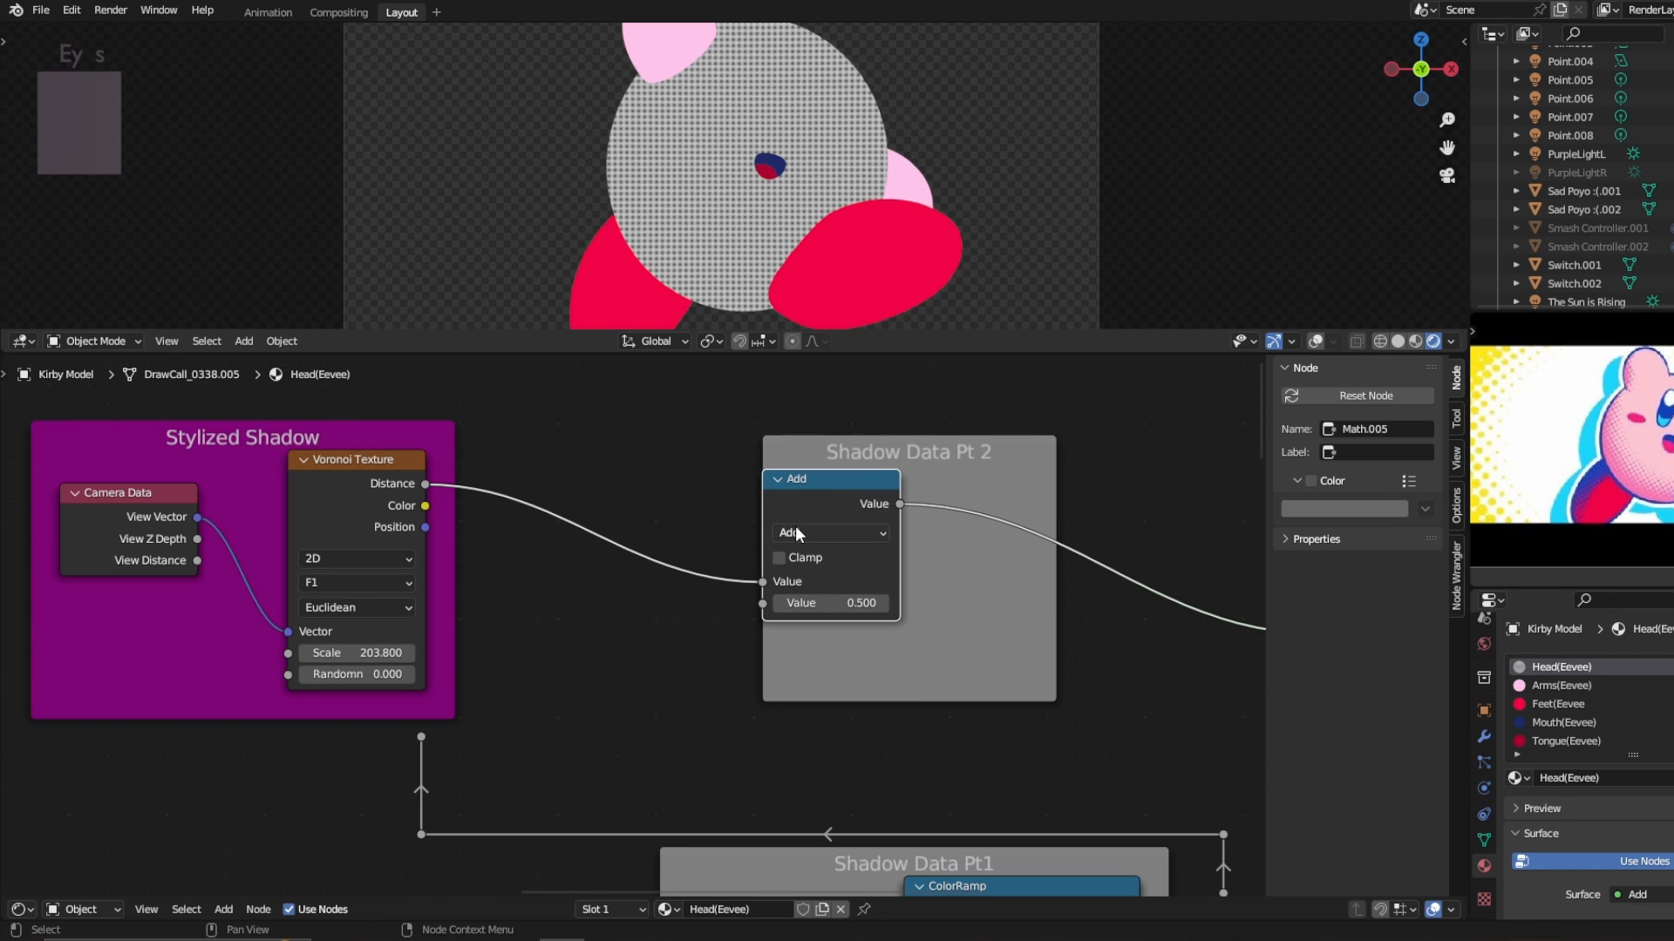
{"action": "left_click", "coordinate": [832, 533]}
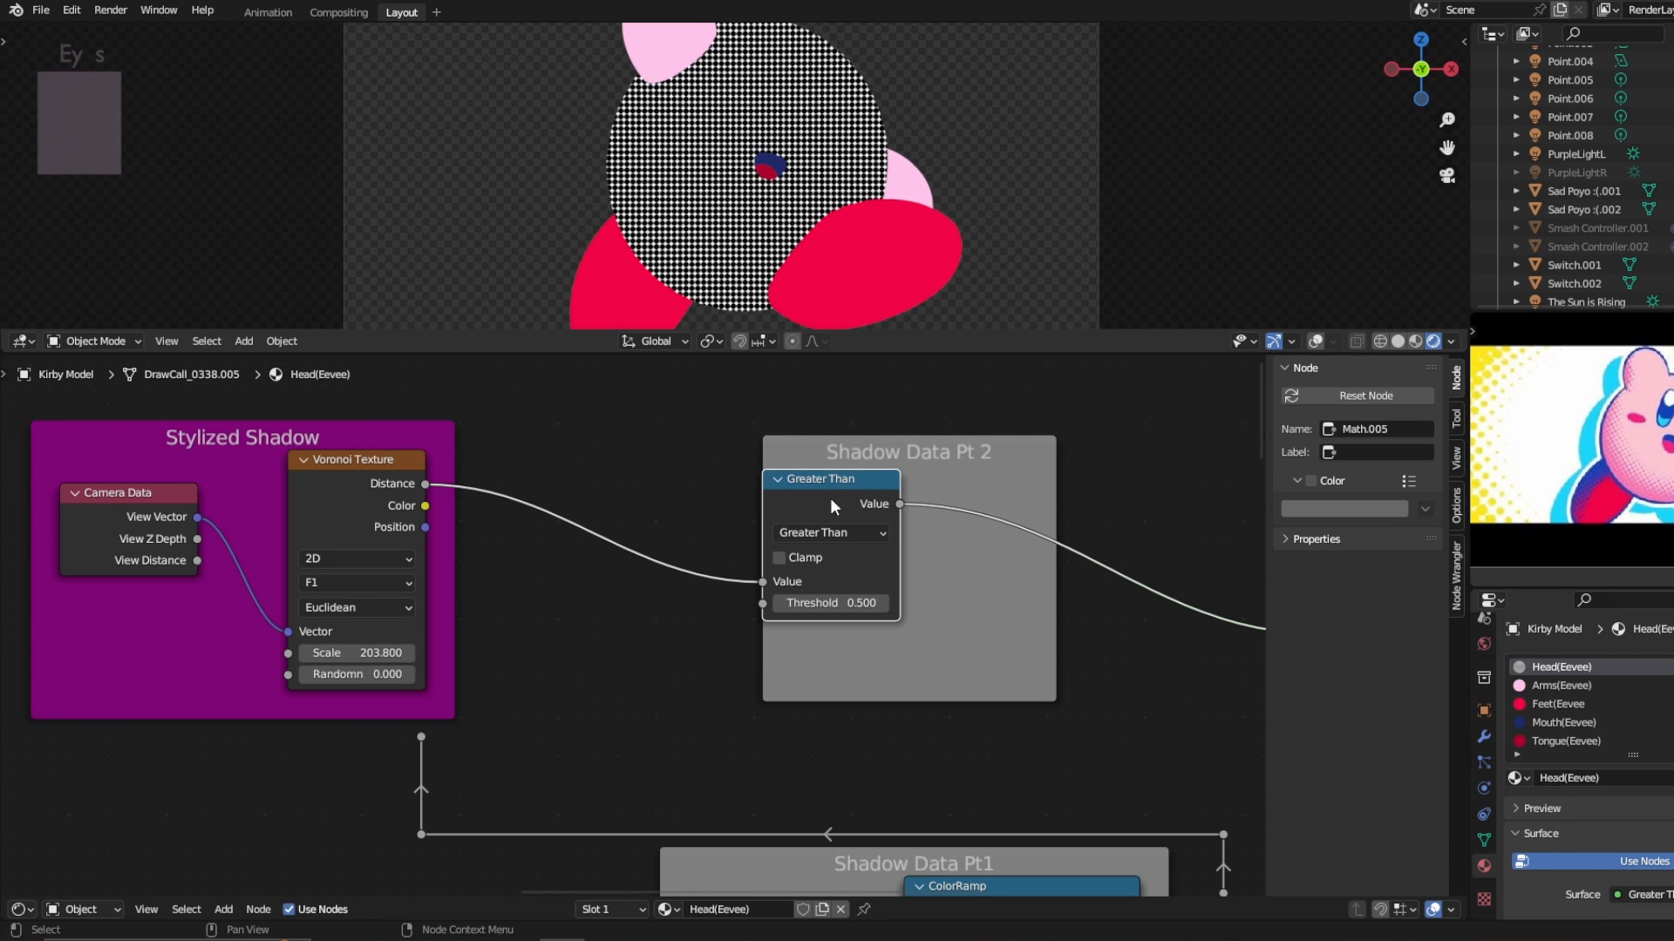
{"action": "left_click_drag", "start_coordinate": [831, 479], "coordinate": [709, 493]}
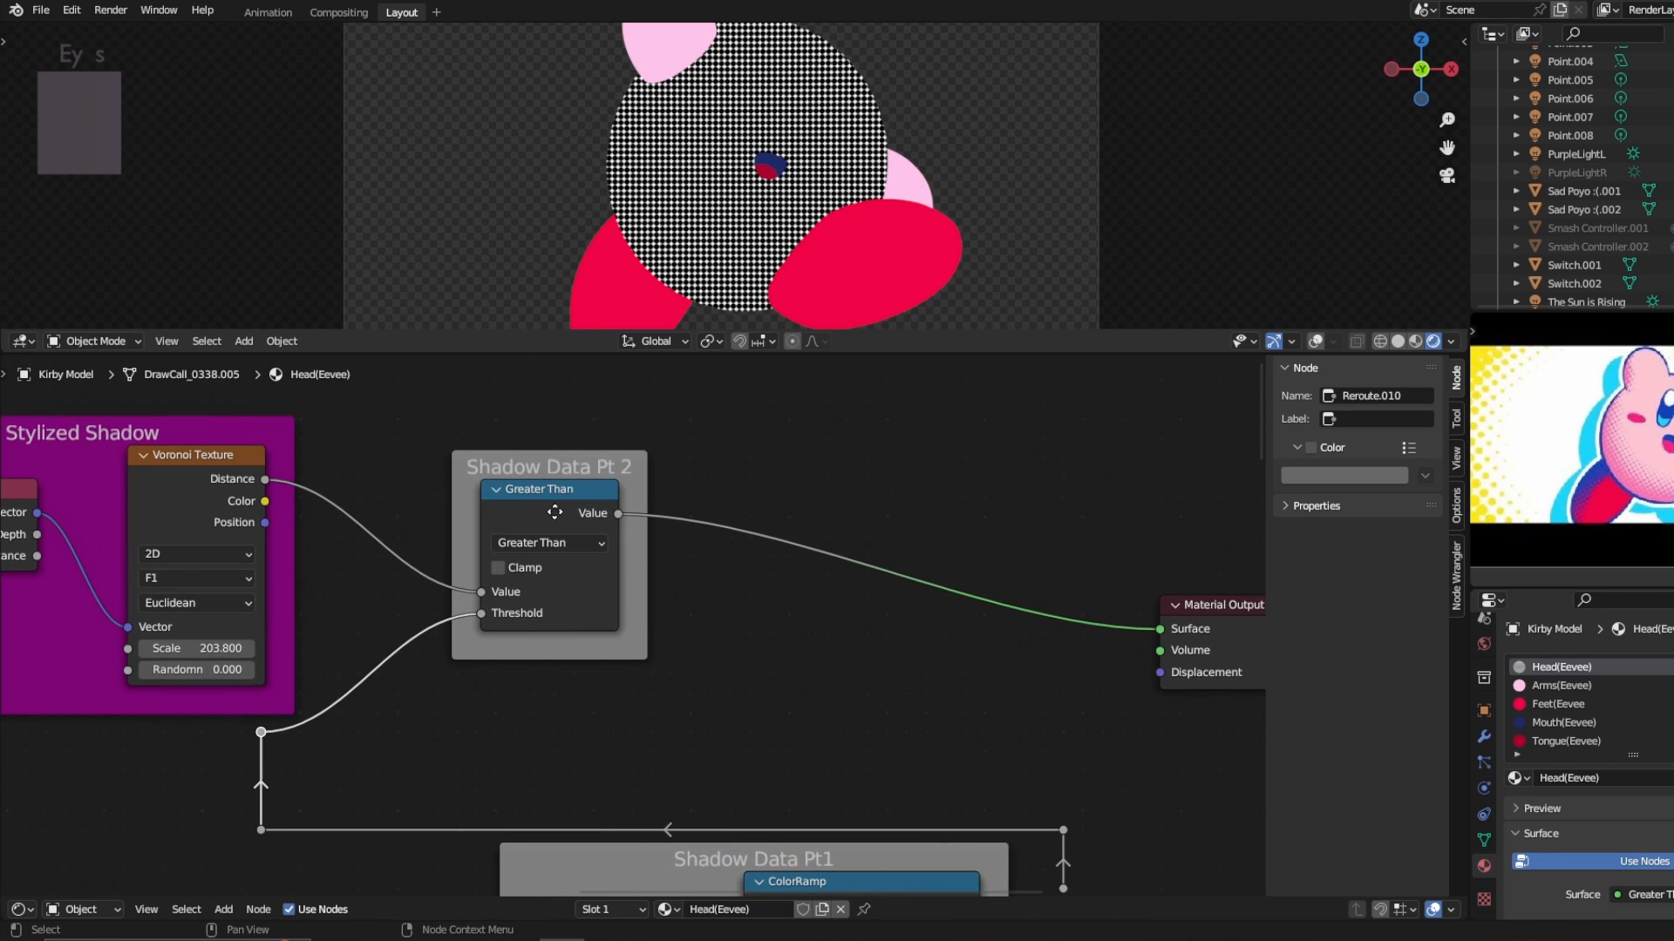
Add a ColorRamp after Greater Than with Constant interpolation
{"action": "type", "text": "col"}
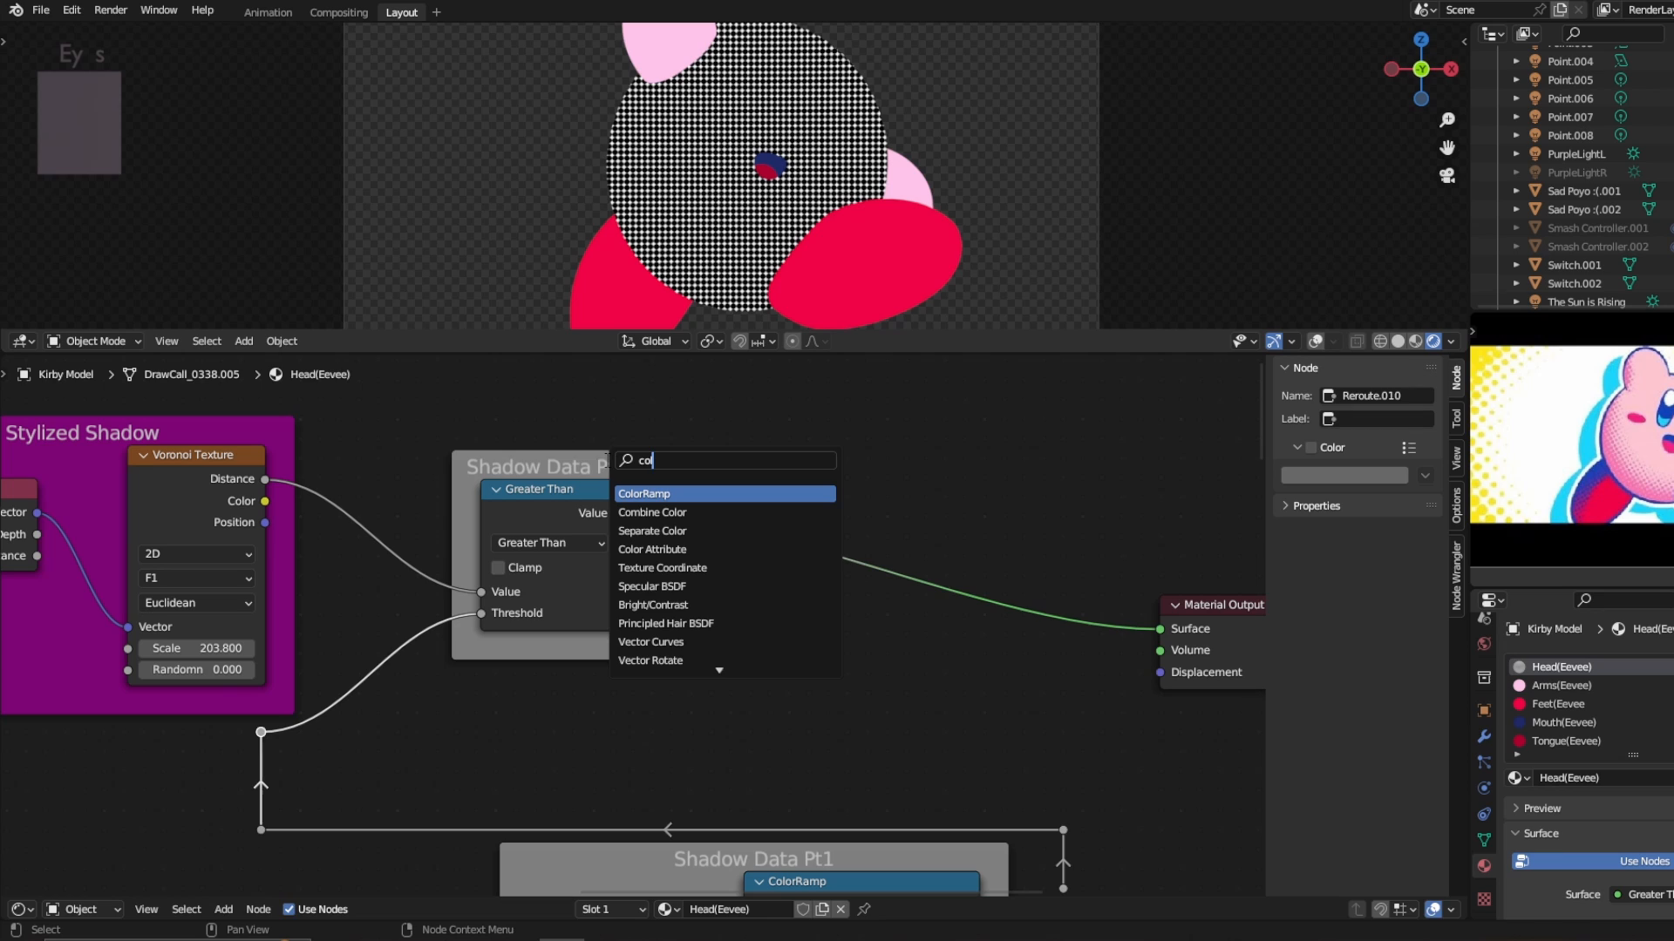
{"action": "left_click", "coordinate": [643, 494]}
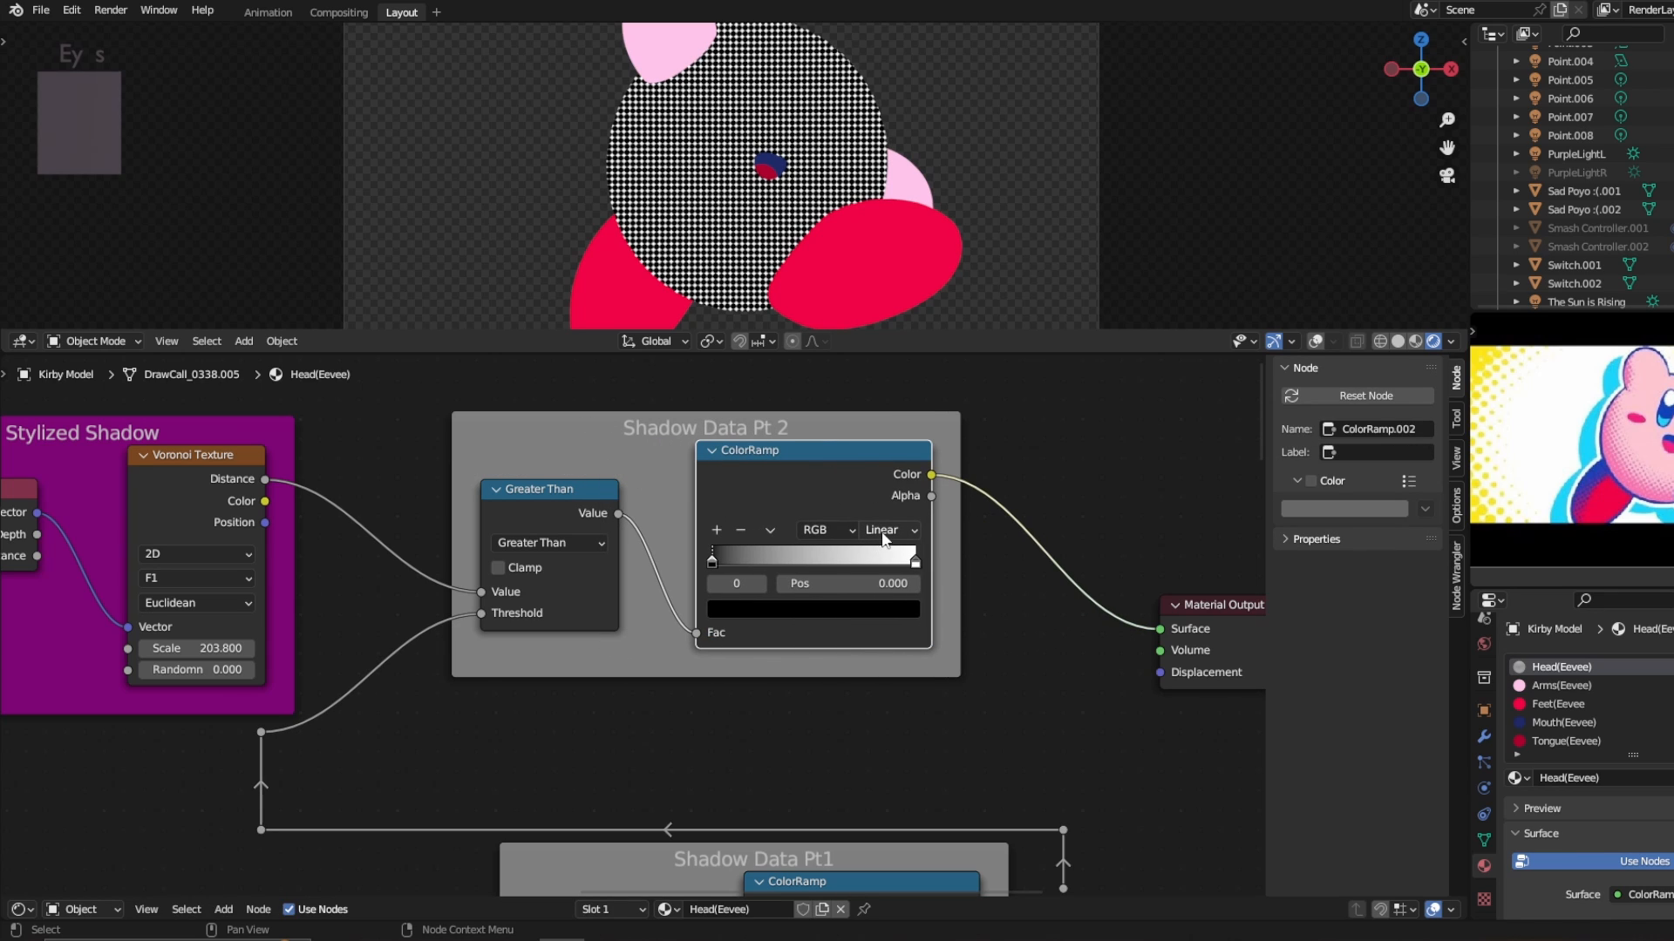
{"action": "left_click", "coordinate": [890, 529]}
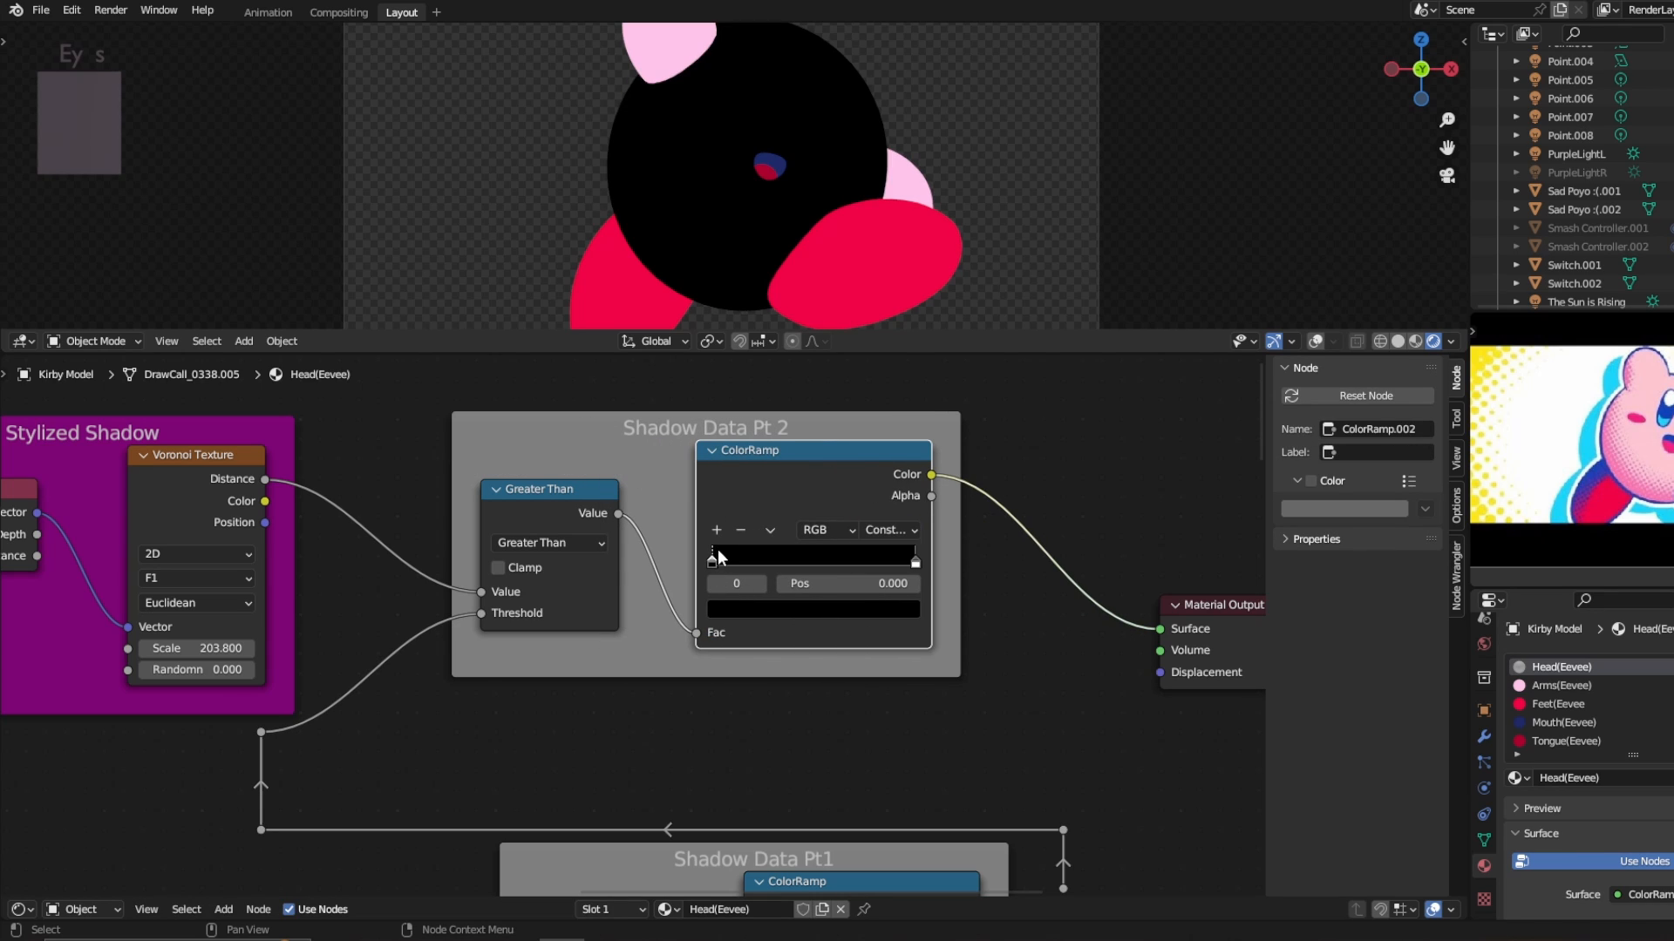
{"action": "left_click", "coordinate": [812, 554]}
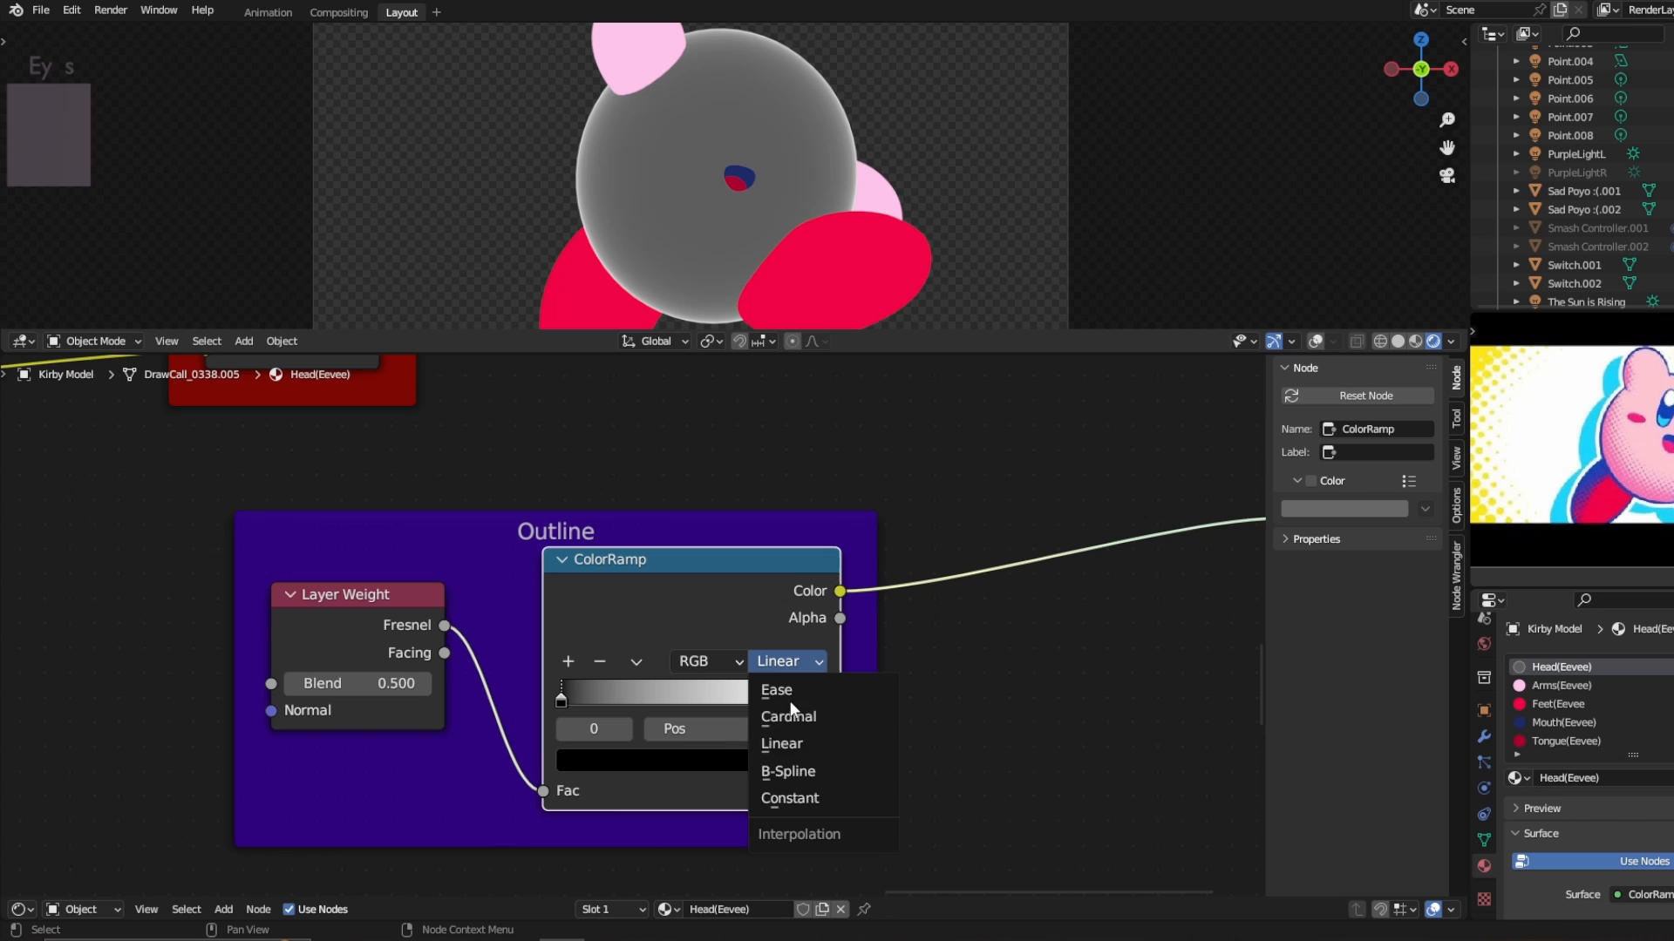
Switch the Outline ColorRamp interpolation to hard Constant steps
{"action": "left_click", "coordinate": [790, 799]}
{"action": "type", "text": "sep"}
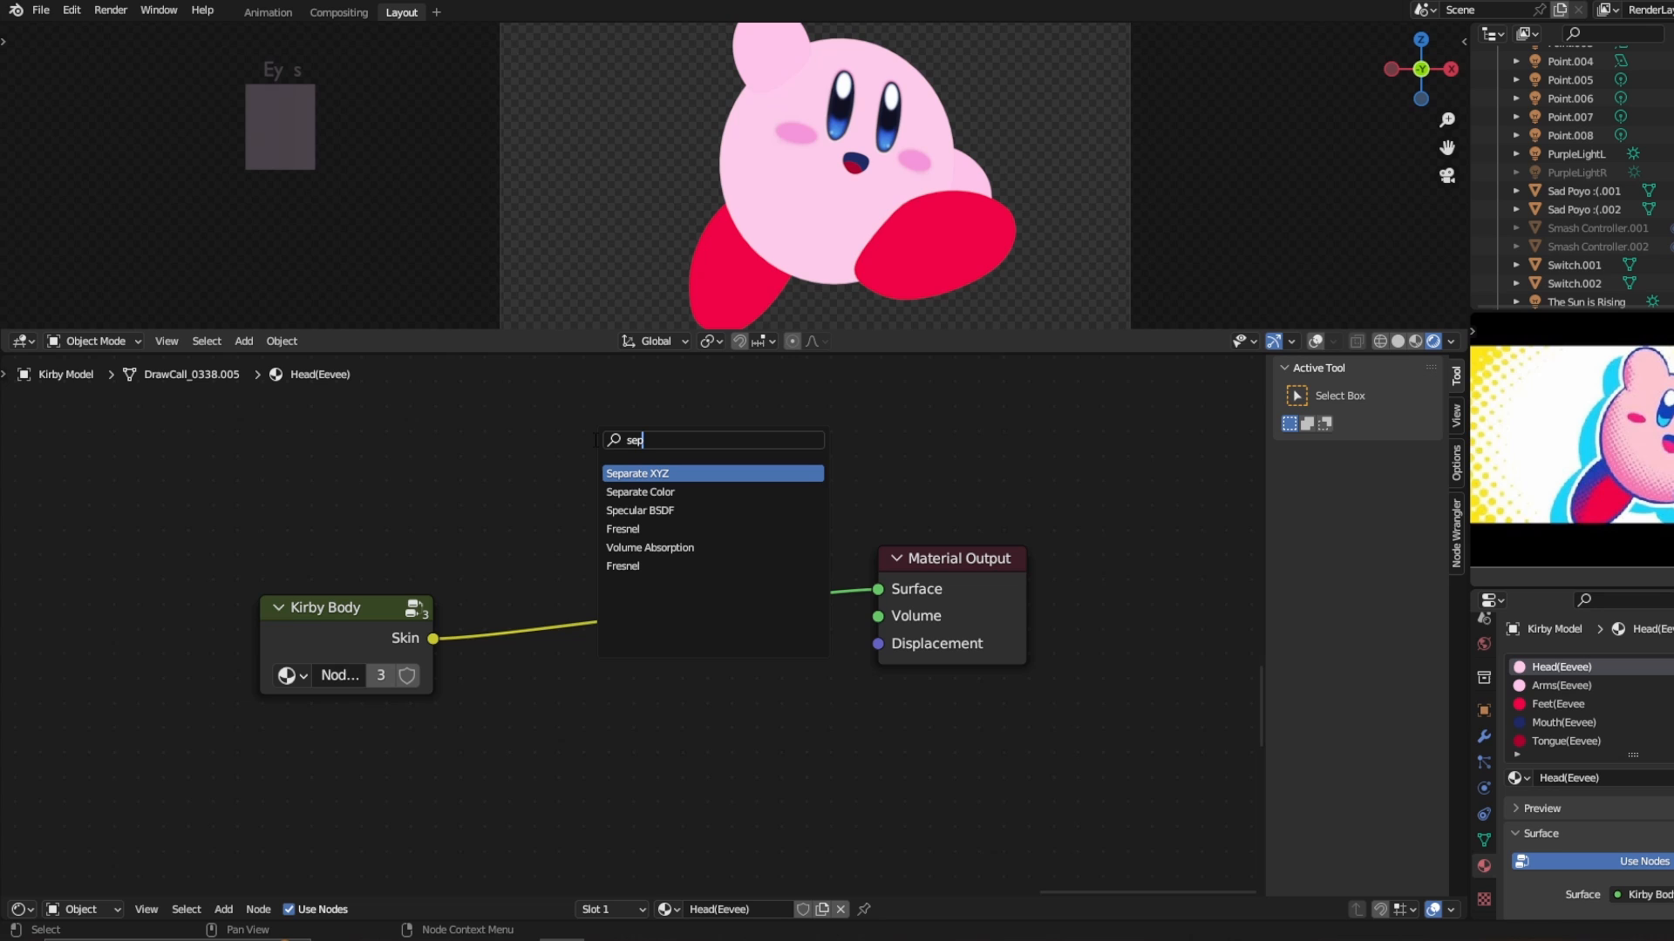
Add a Separate Color node after Kirby Body Skin and plug Blue into Surface
{"action": "left_click", "coordinate": [639, 492]}
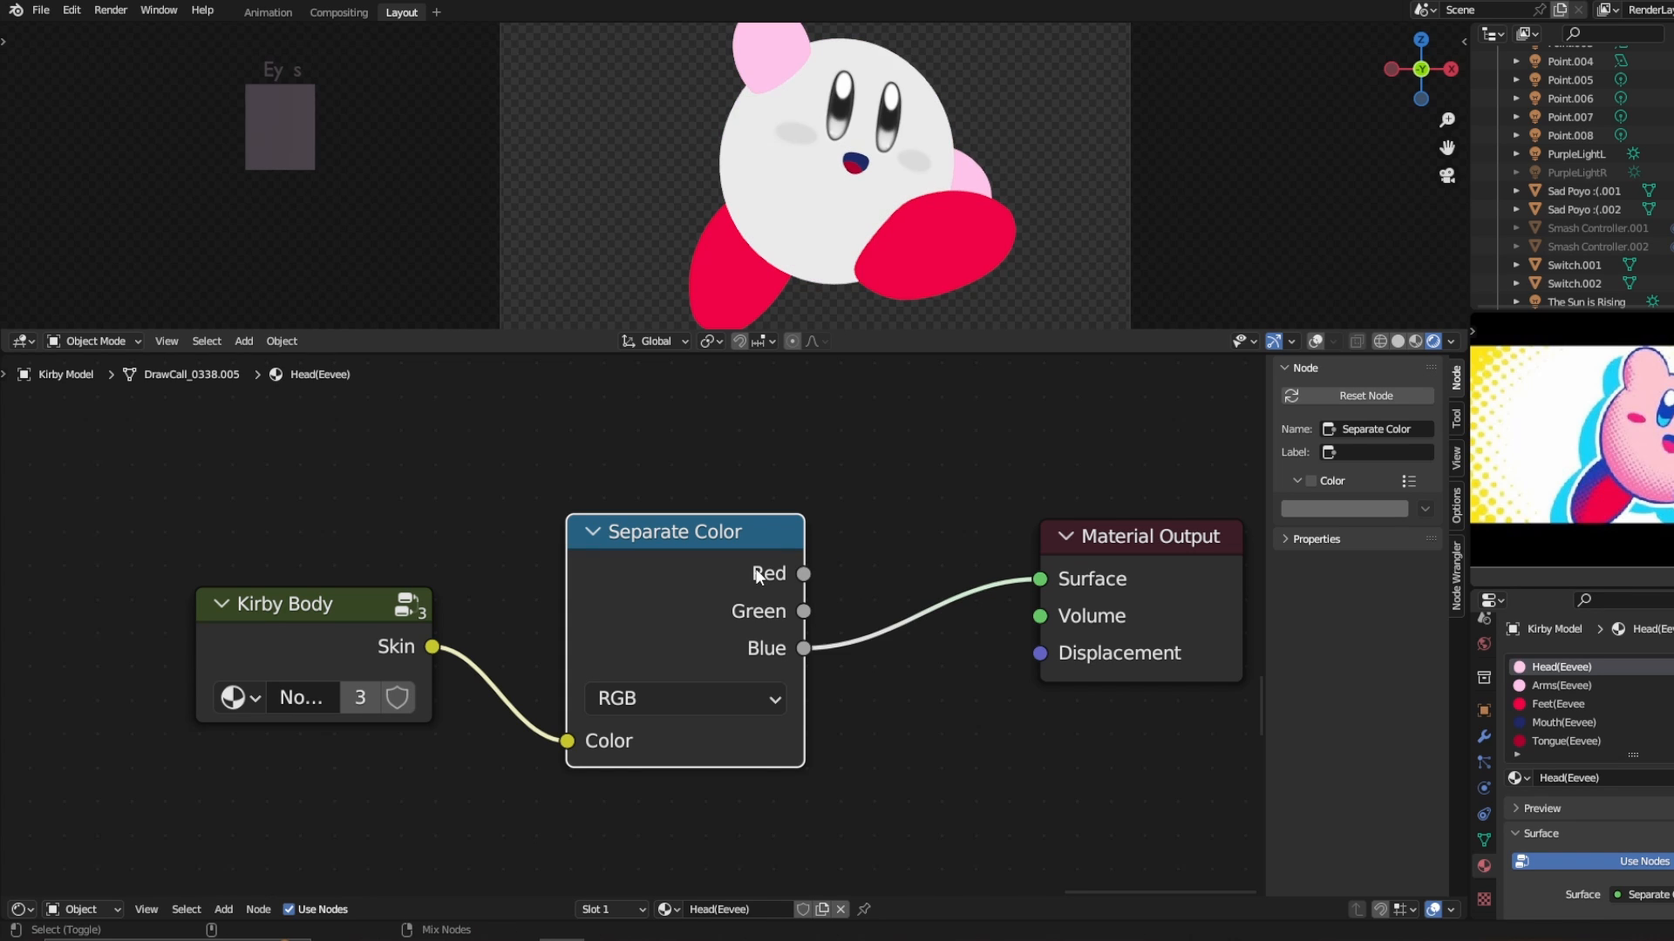
{"action": "left_click_drag", "start_coordinate": [803, 648], "coordinate": [803, 573]}
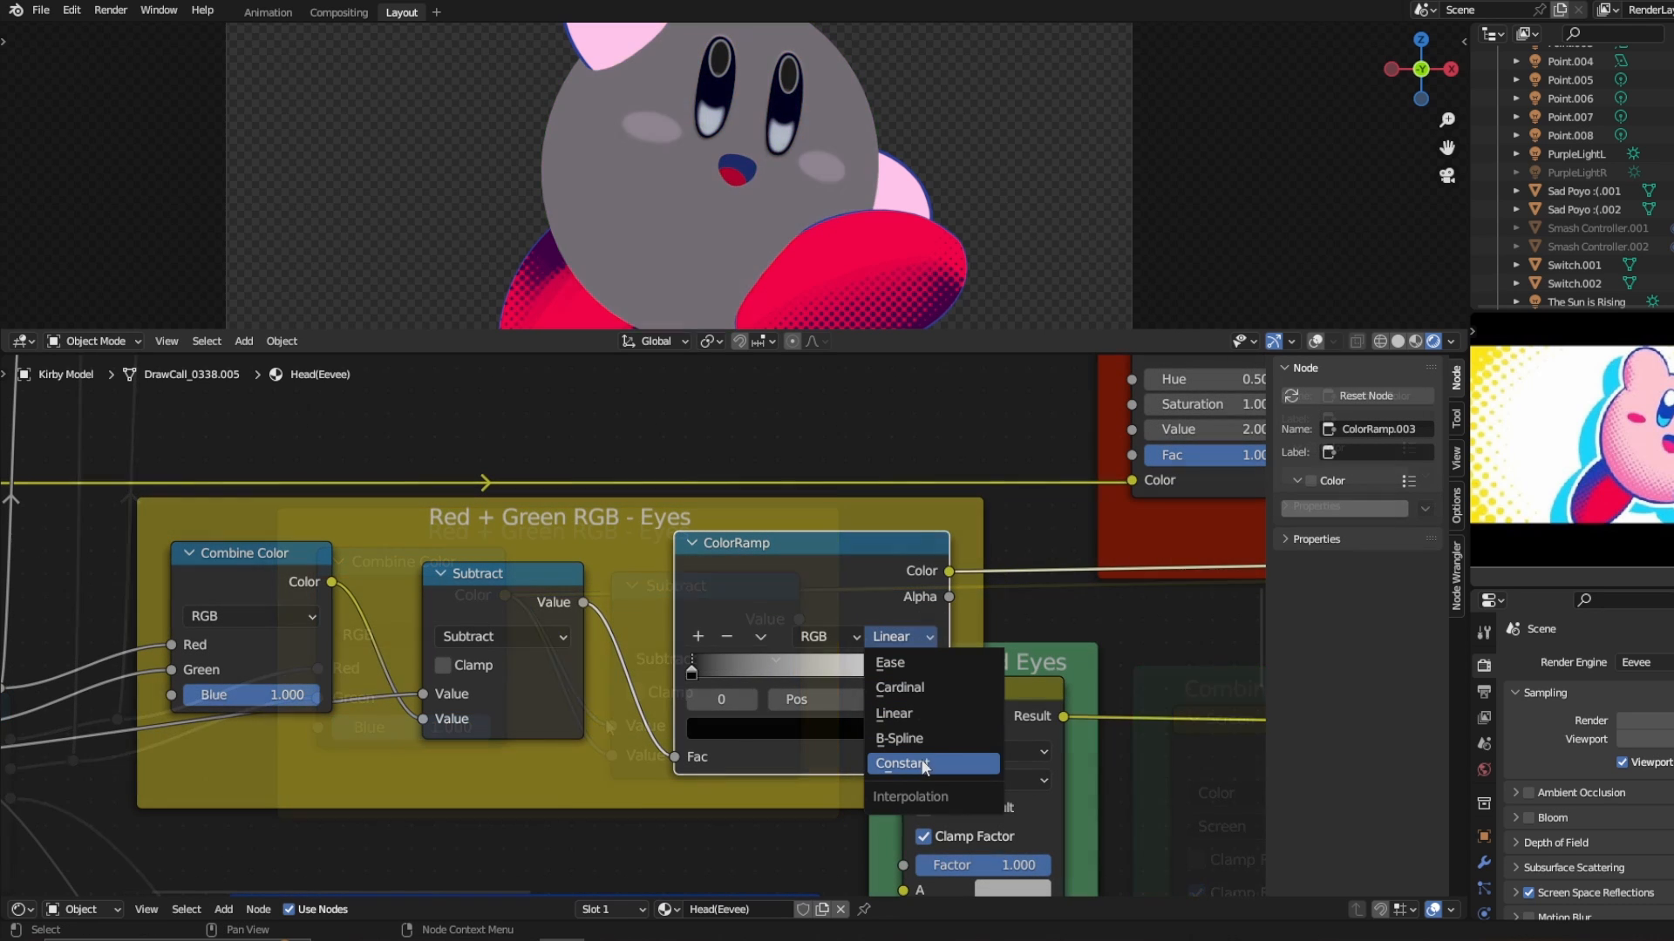
Set the Eye Separation 2 ramp to Constant and move its black stop to about 0.518
{"action": "left_click", "coordinate": [905, 762]}
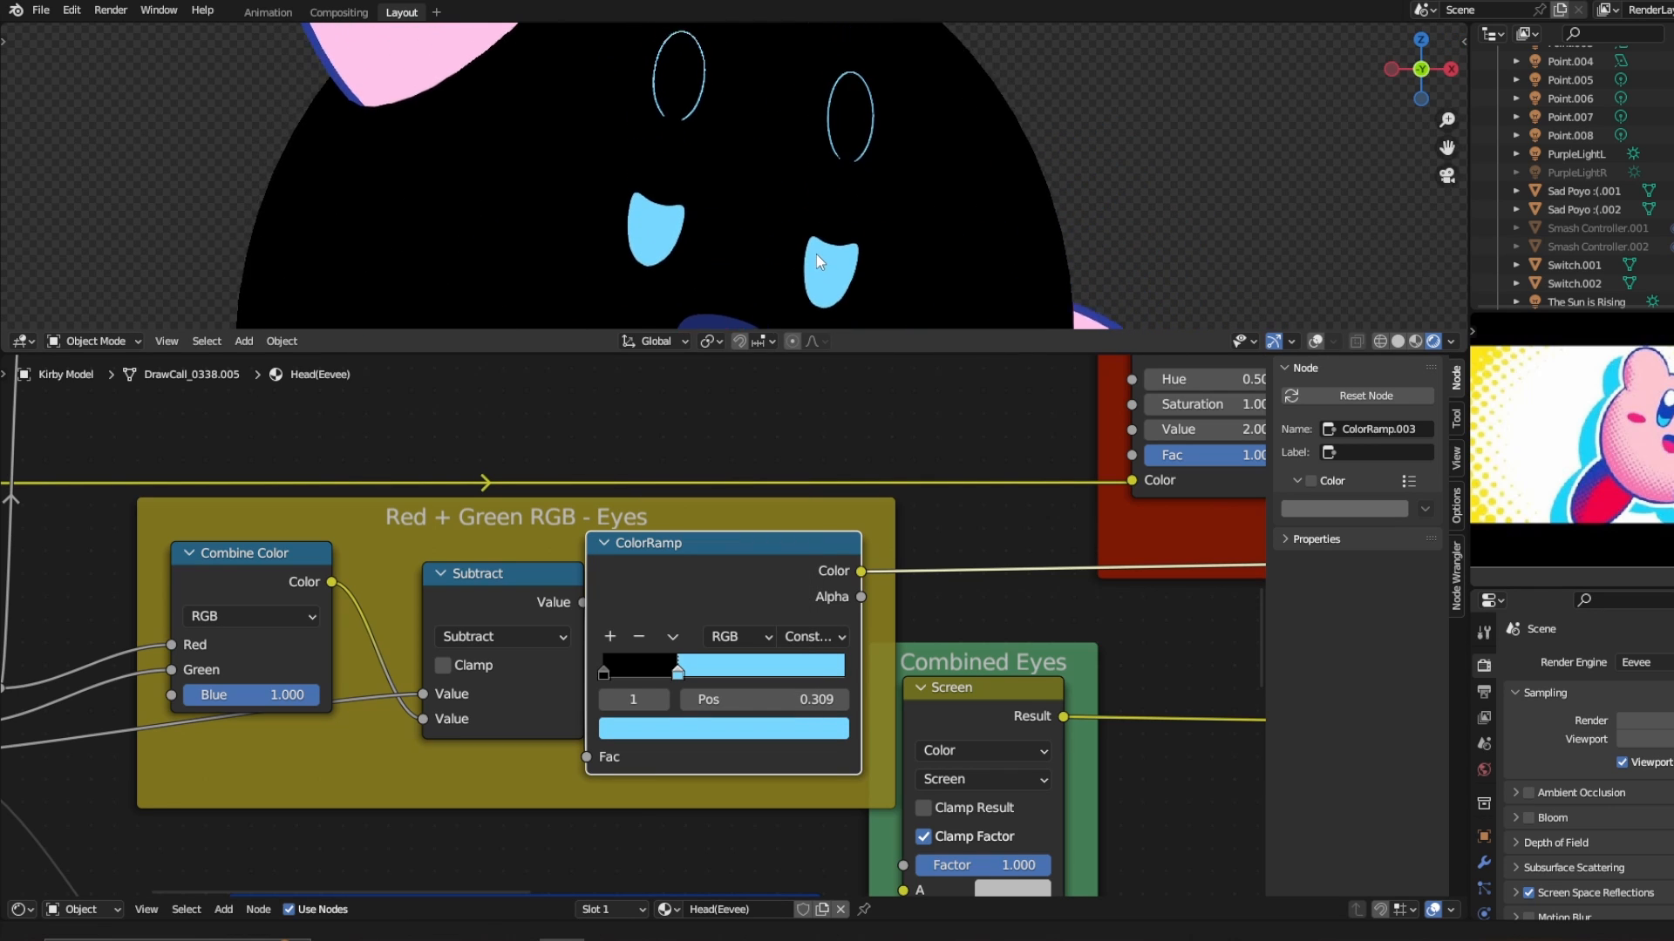
{"action": "left_click_drag", "start_coordinate": [676, 667], "coordinate": [702, 667]}
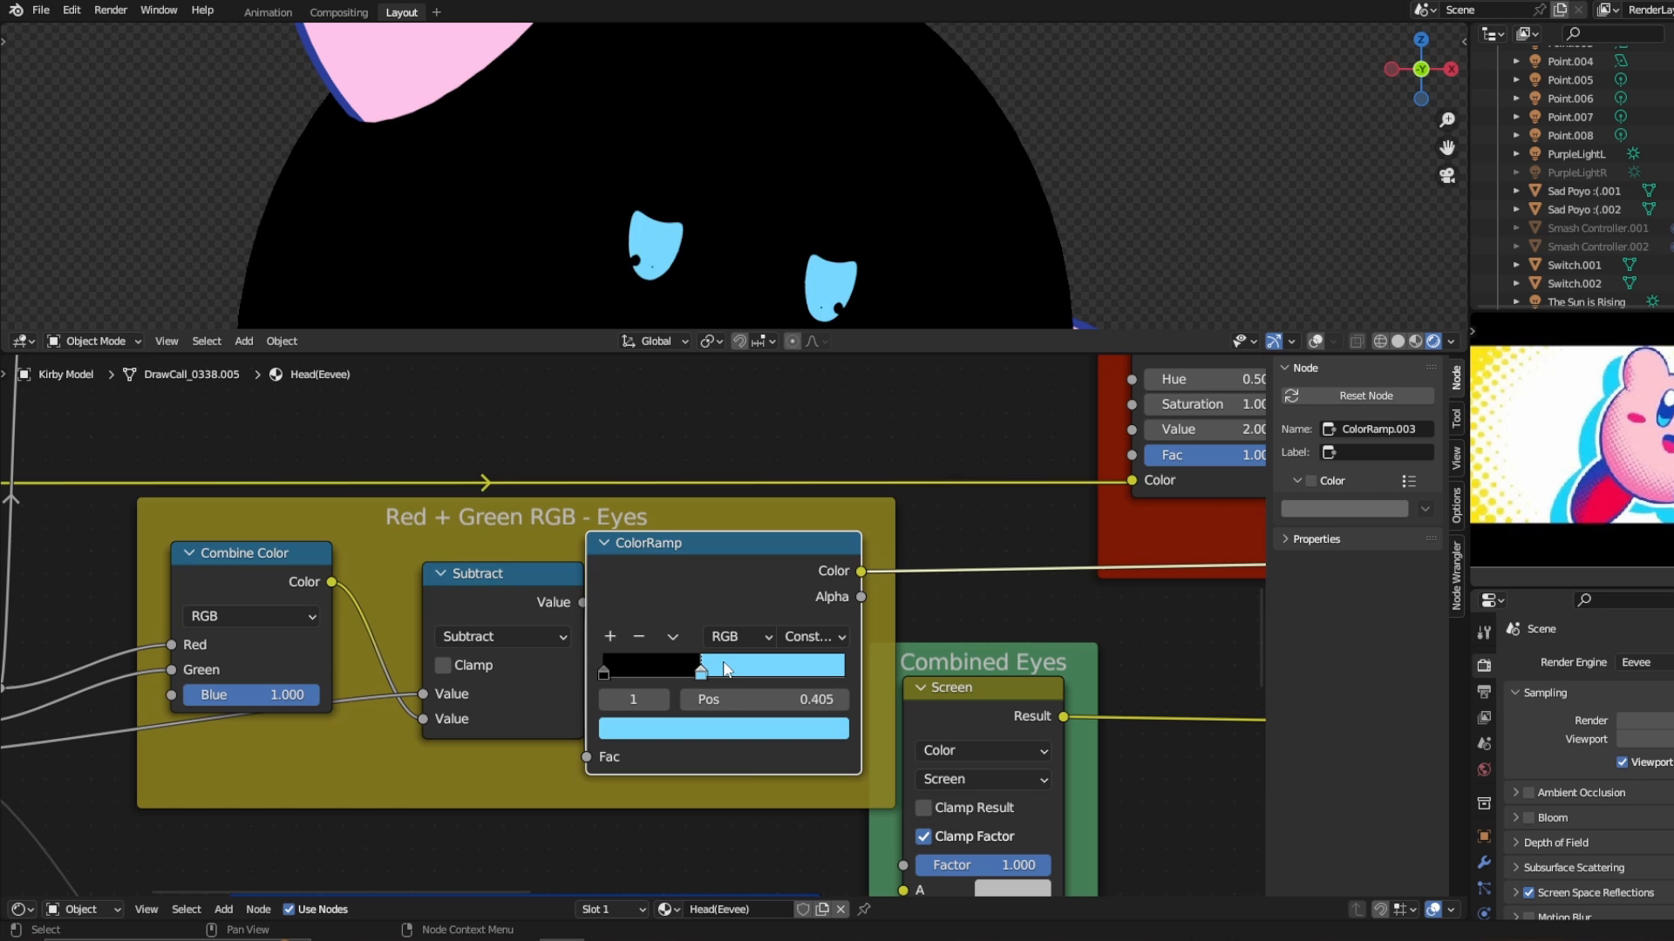
{"action": "left_click_drag", "start_coordinate": [726, 666], "coordinate": [692, 666]}
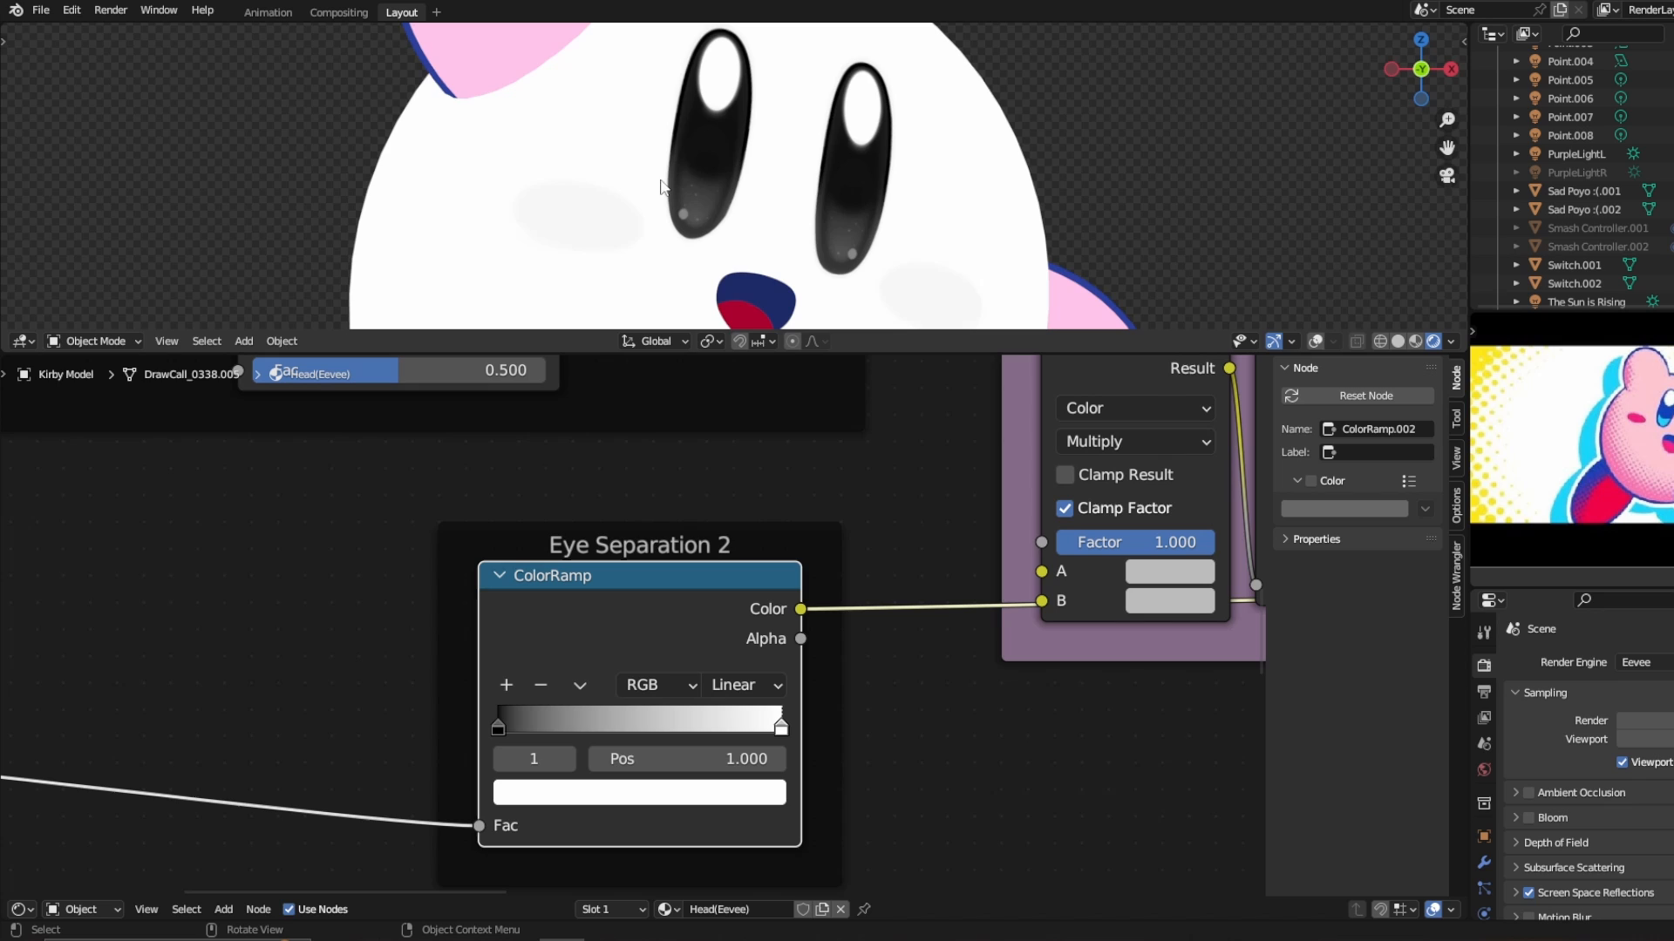
{"action": "left_click_drag", "start_coordinate": [780, 723], "coordinate": [643, 724]}
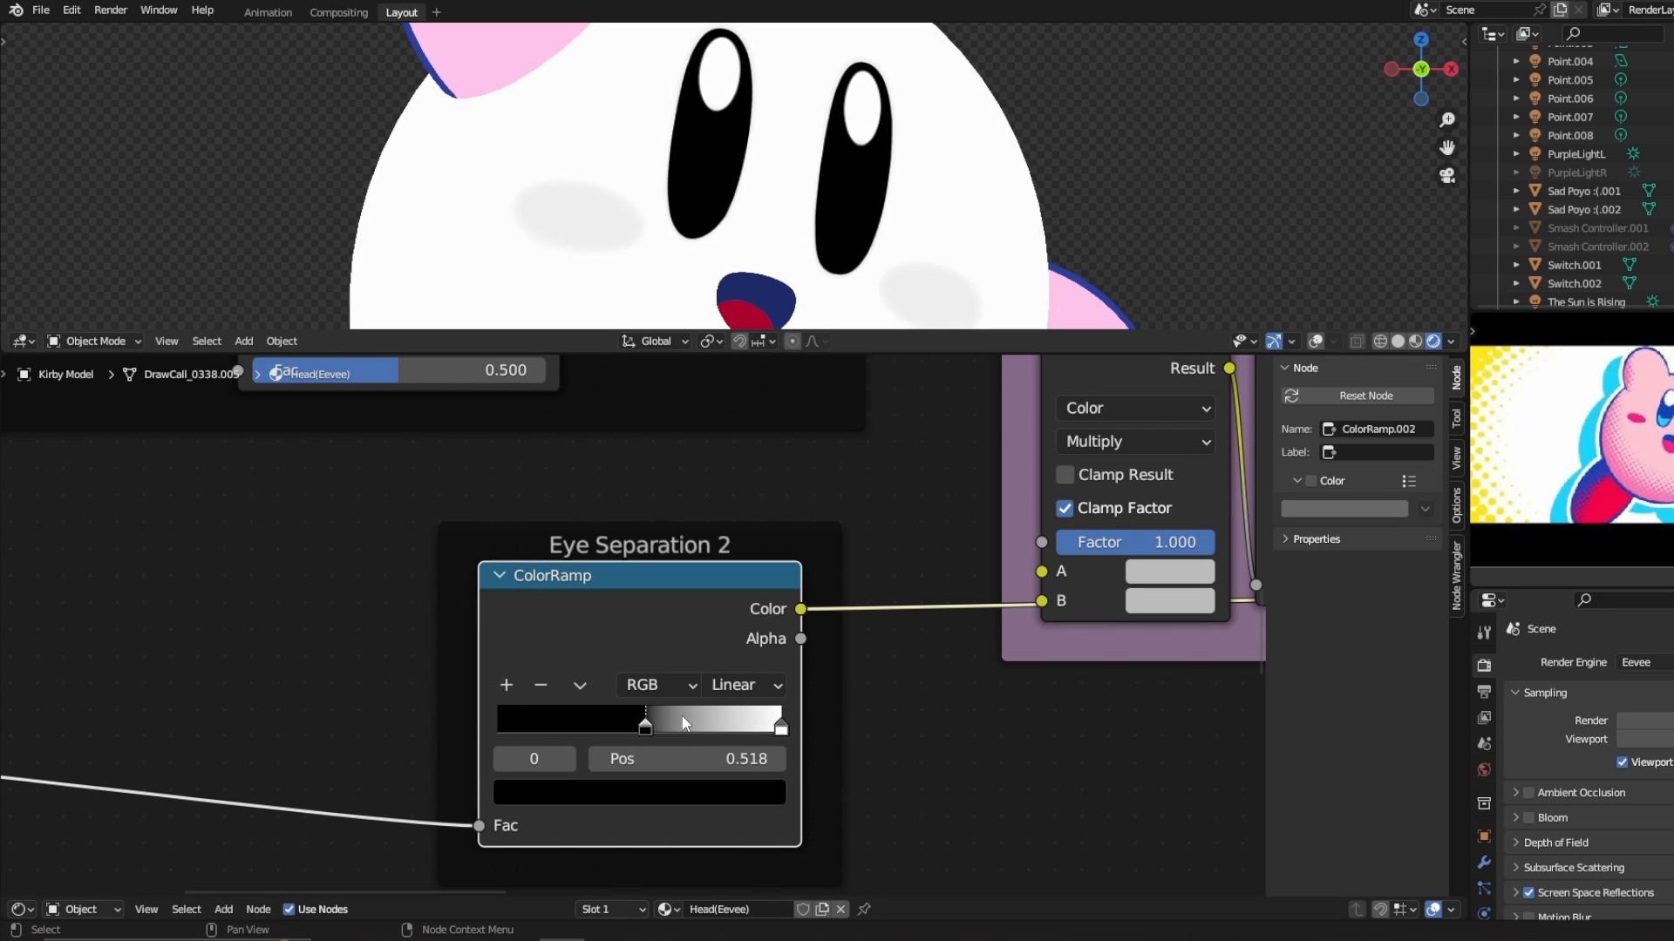
{"action": "left_click_drag", "start_coordinate": [644, 723], "coordinate": [724, 724]}
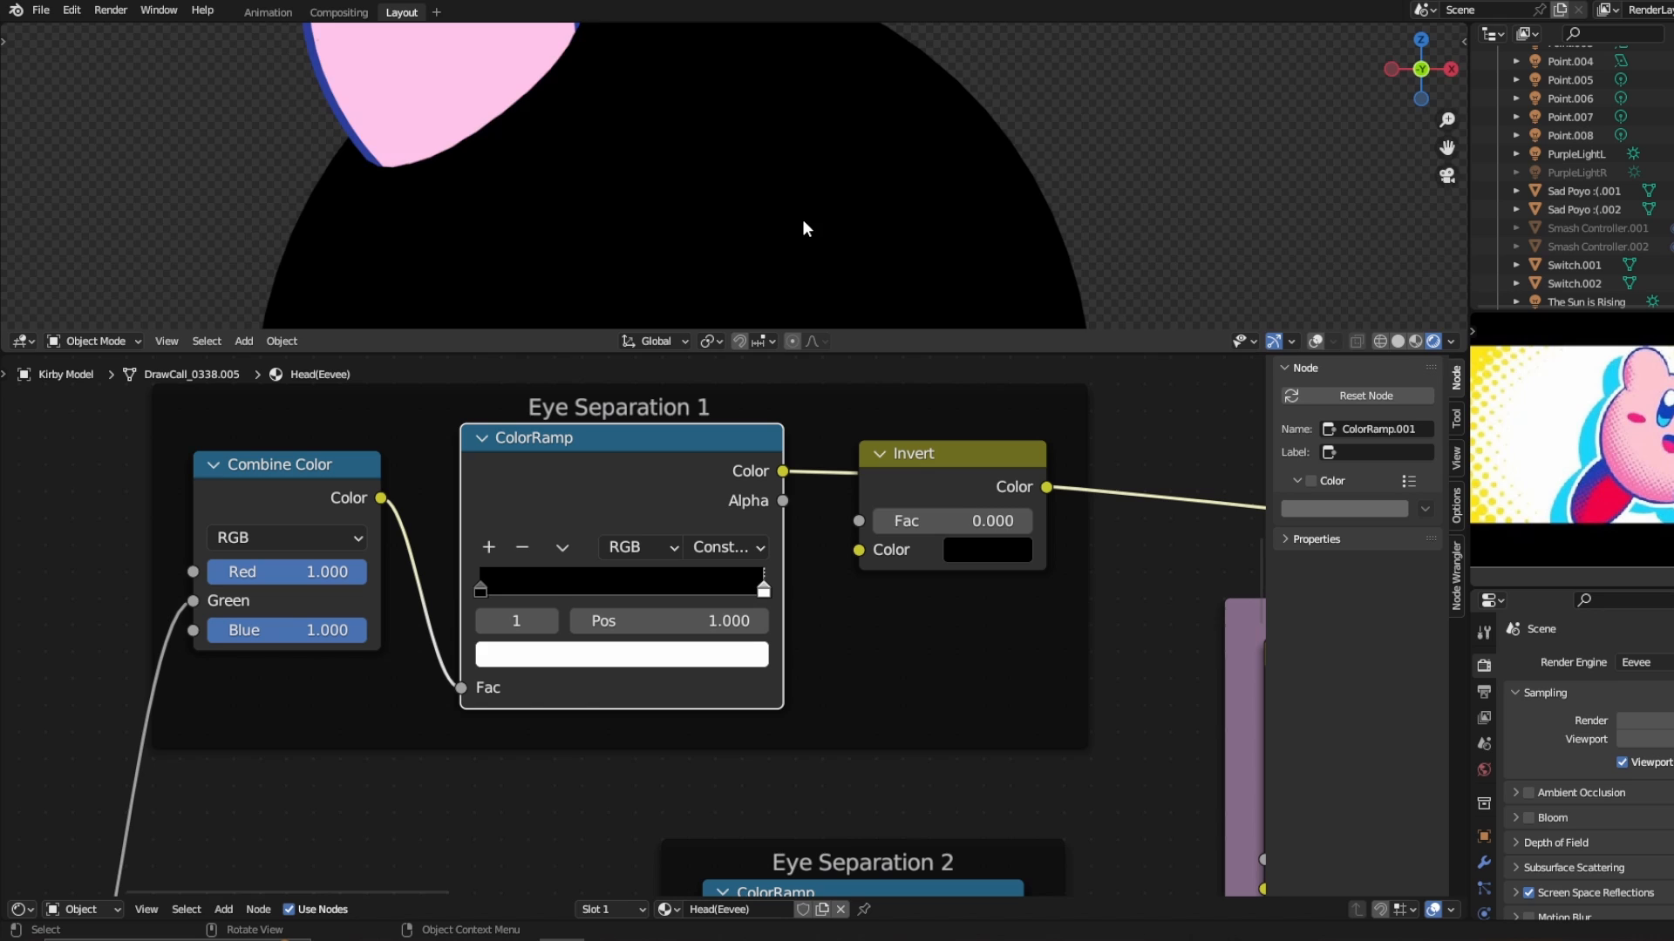
Drag the Eye Separation 1 ramp stop to about 0.877 and fine-tune the threshold
{"action": "left_click_drag", "start_coordinate": [761, 584], "coordinate": [731, 584]}
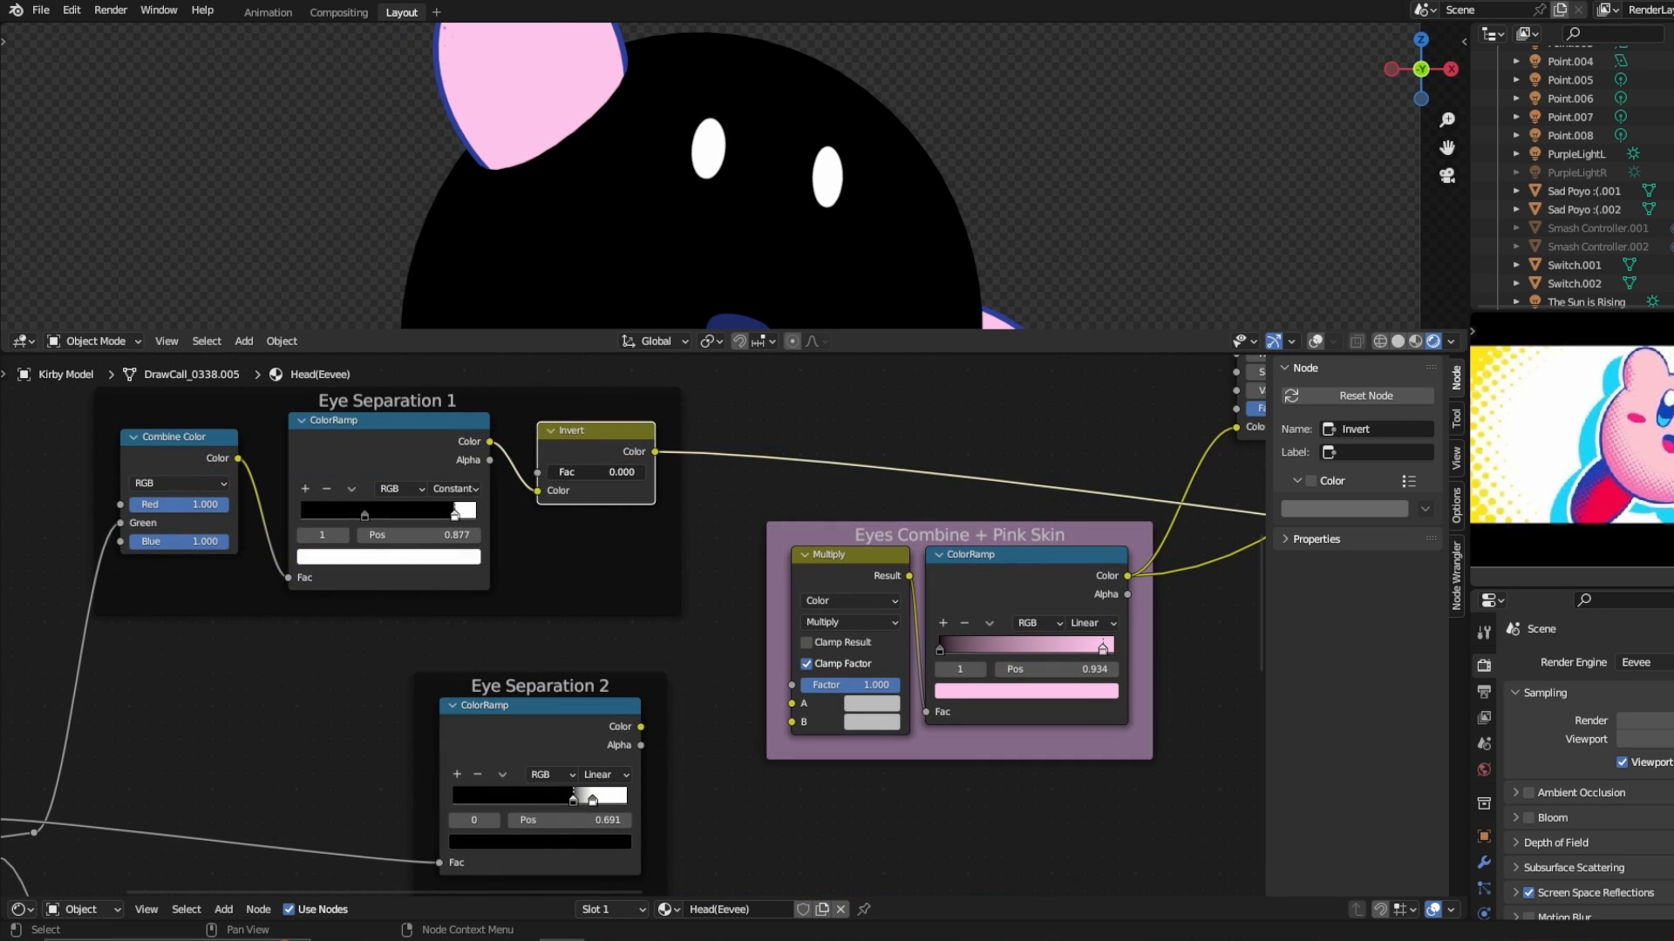
{"action": "left_click_drag", "start_coordinate": [646, 451], "coordinate": [756, 638]}
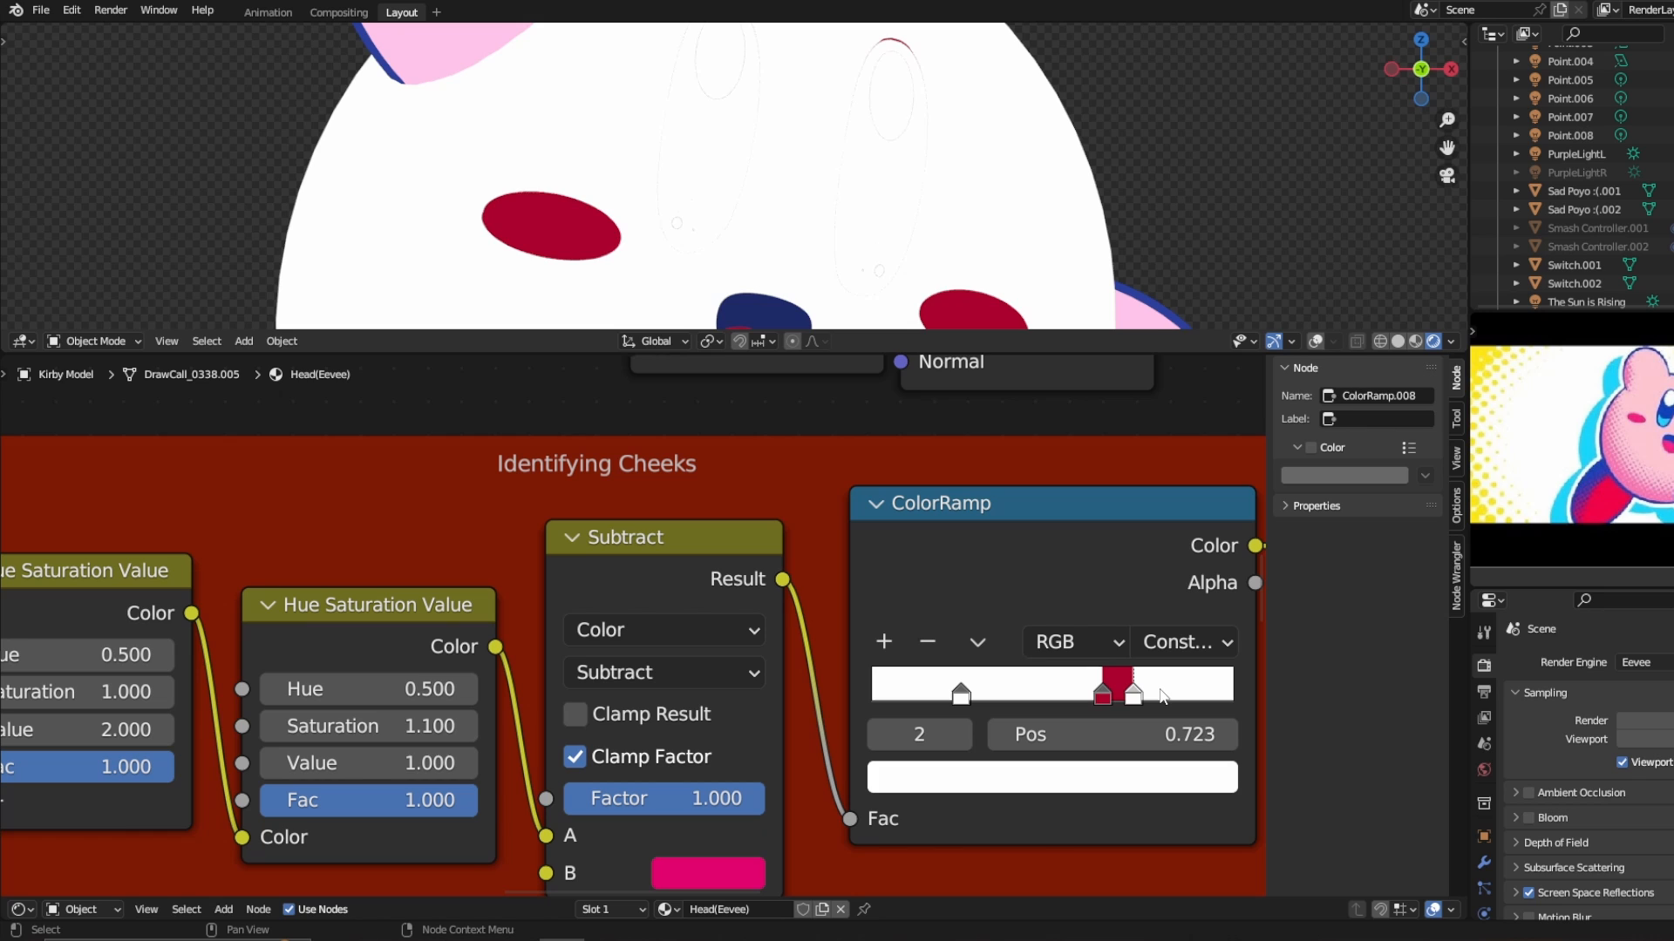
Move the Identifying Cheeks ramp's red stop from about 0.723 to 0.650
{"action": "left_click_drag", "start_coordinate": [1110, 688], "coordinate": [1107, 689]}
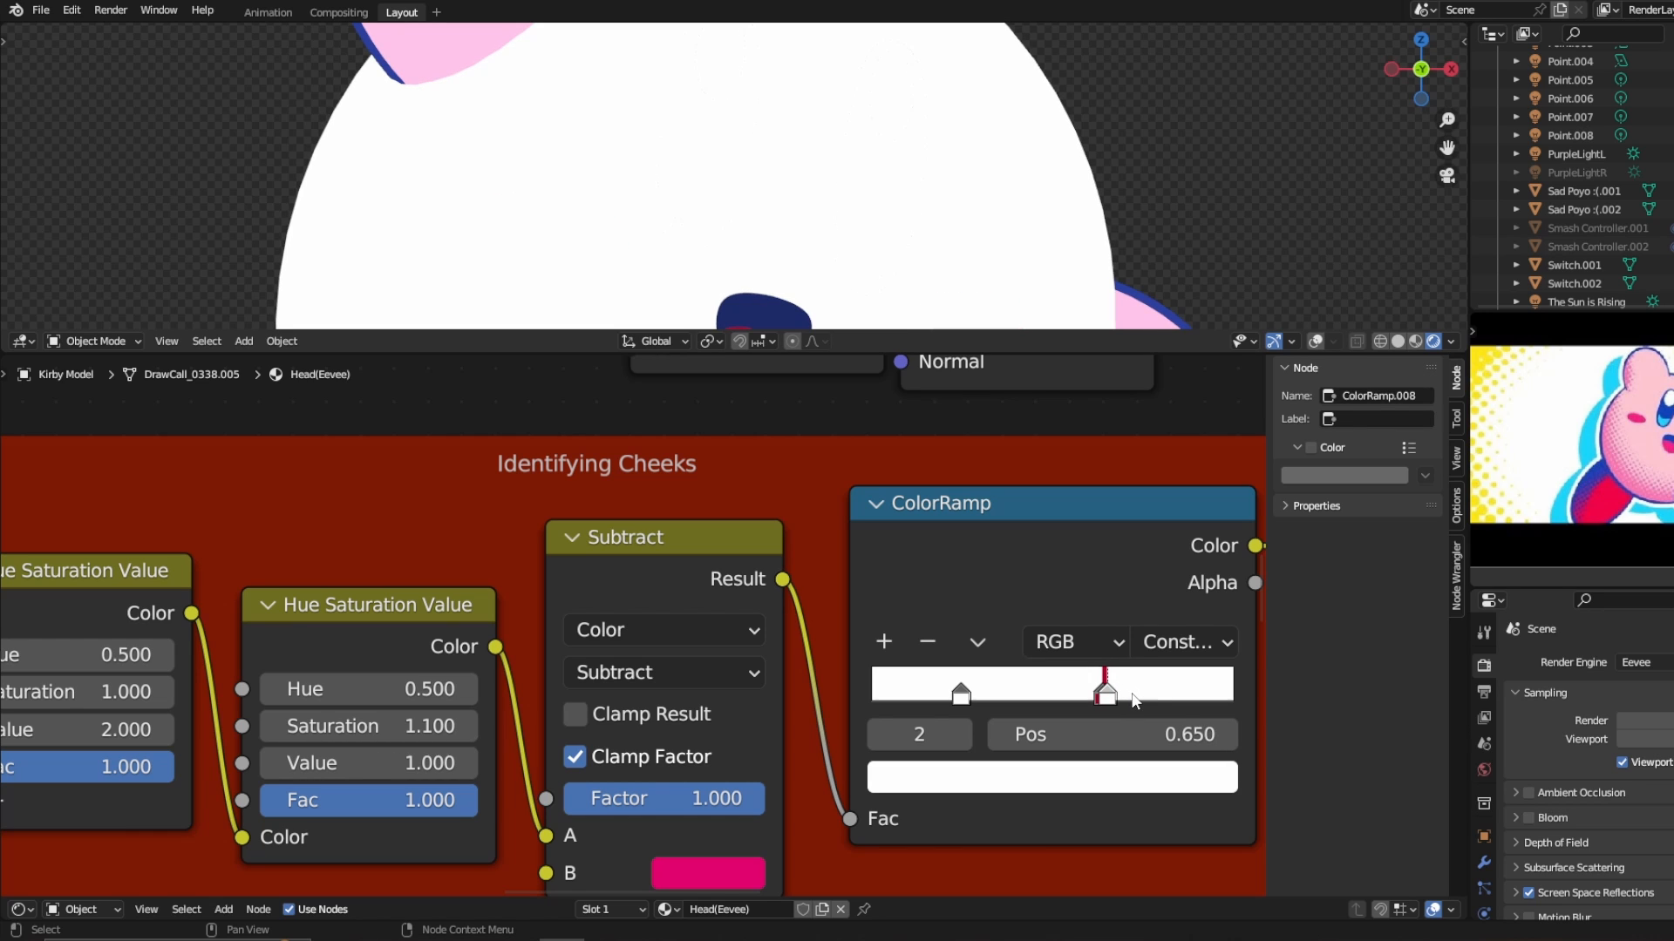
{"action": "left_click_drag", "start_coordinate": [1105, 689], "coordinate": [1105, 691]}
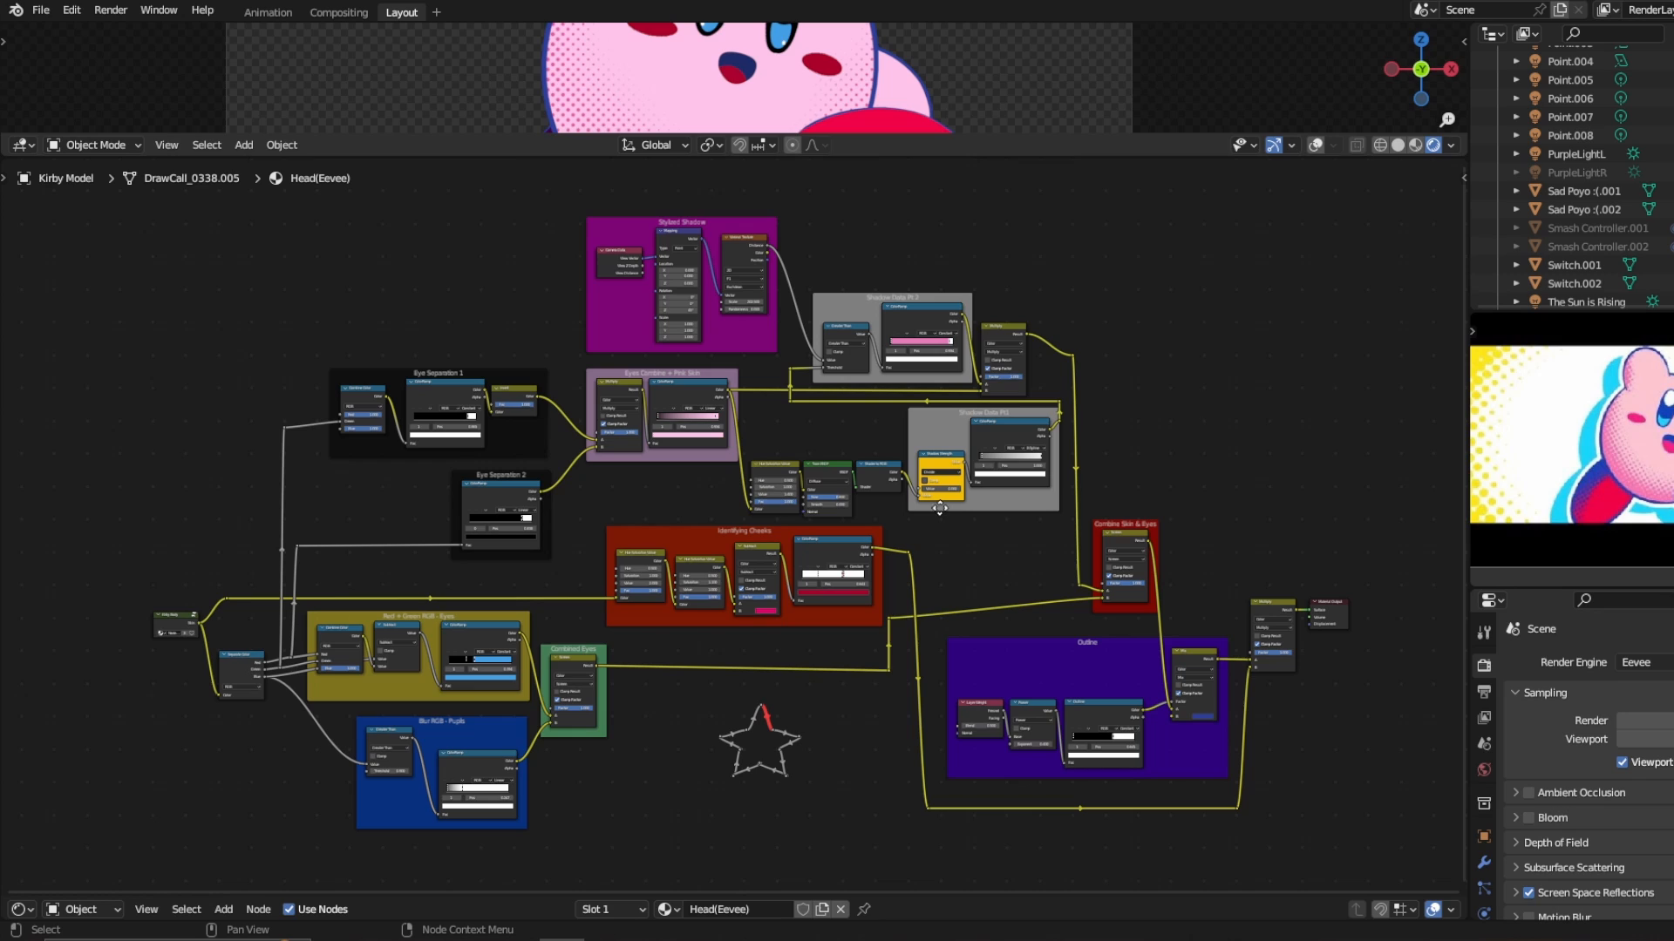
{"action": "mouse_move", "coordinate": [933, 550]}
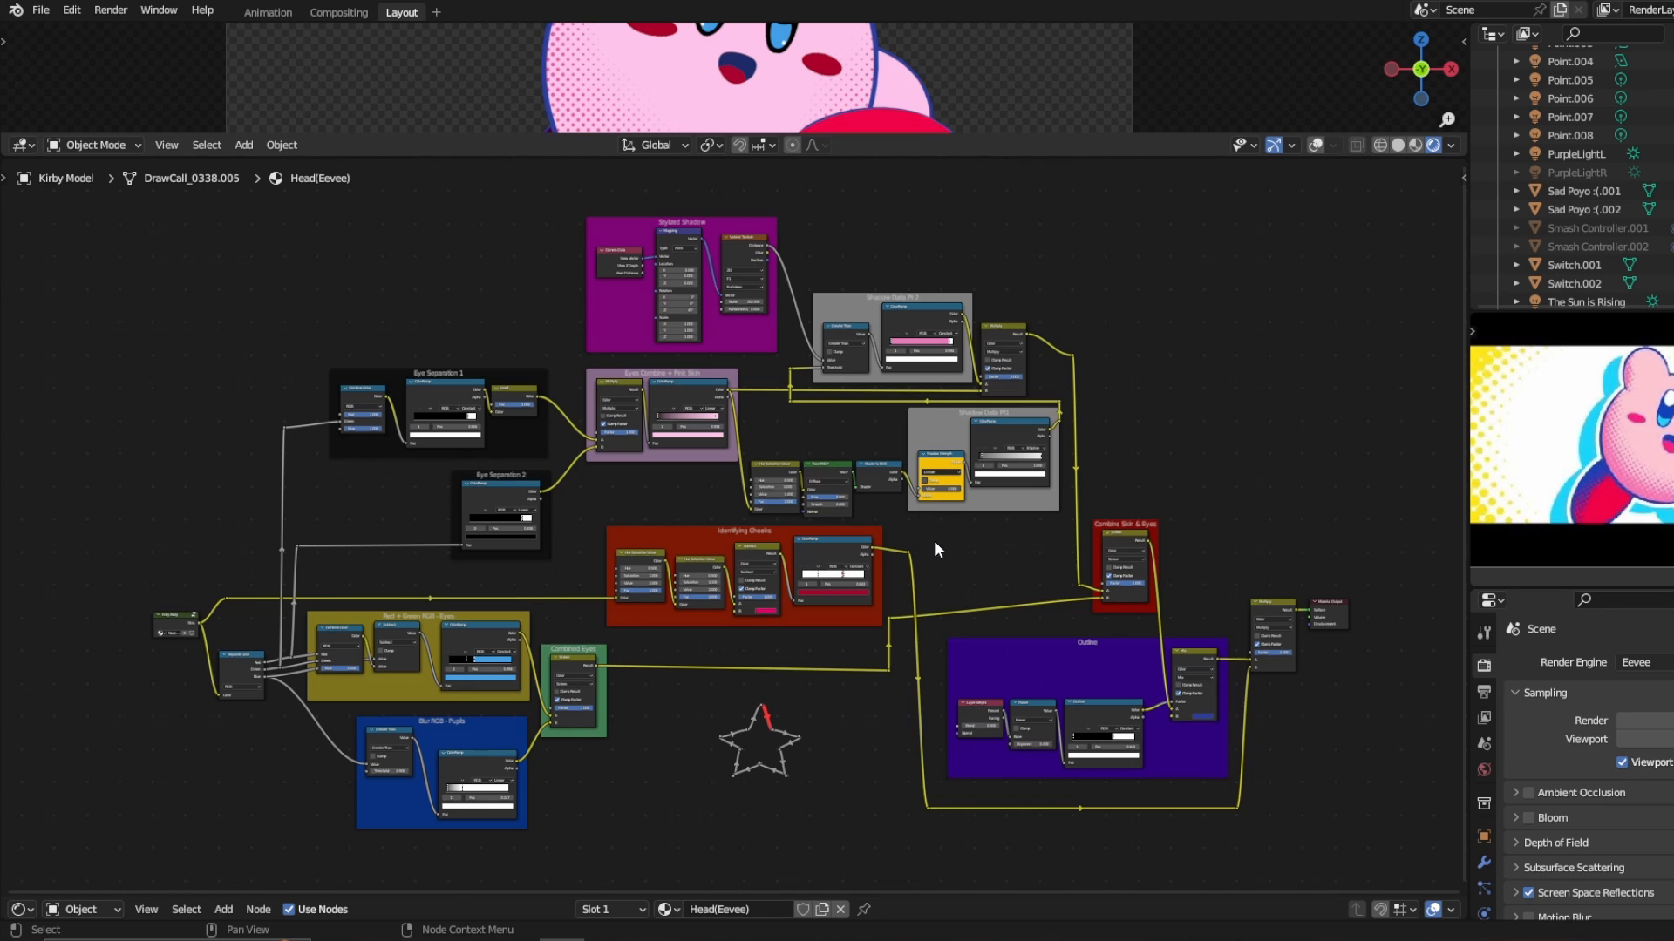
{"action": "mouse_move", "coordinate": [1403, 332]}
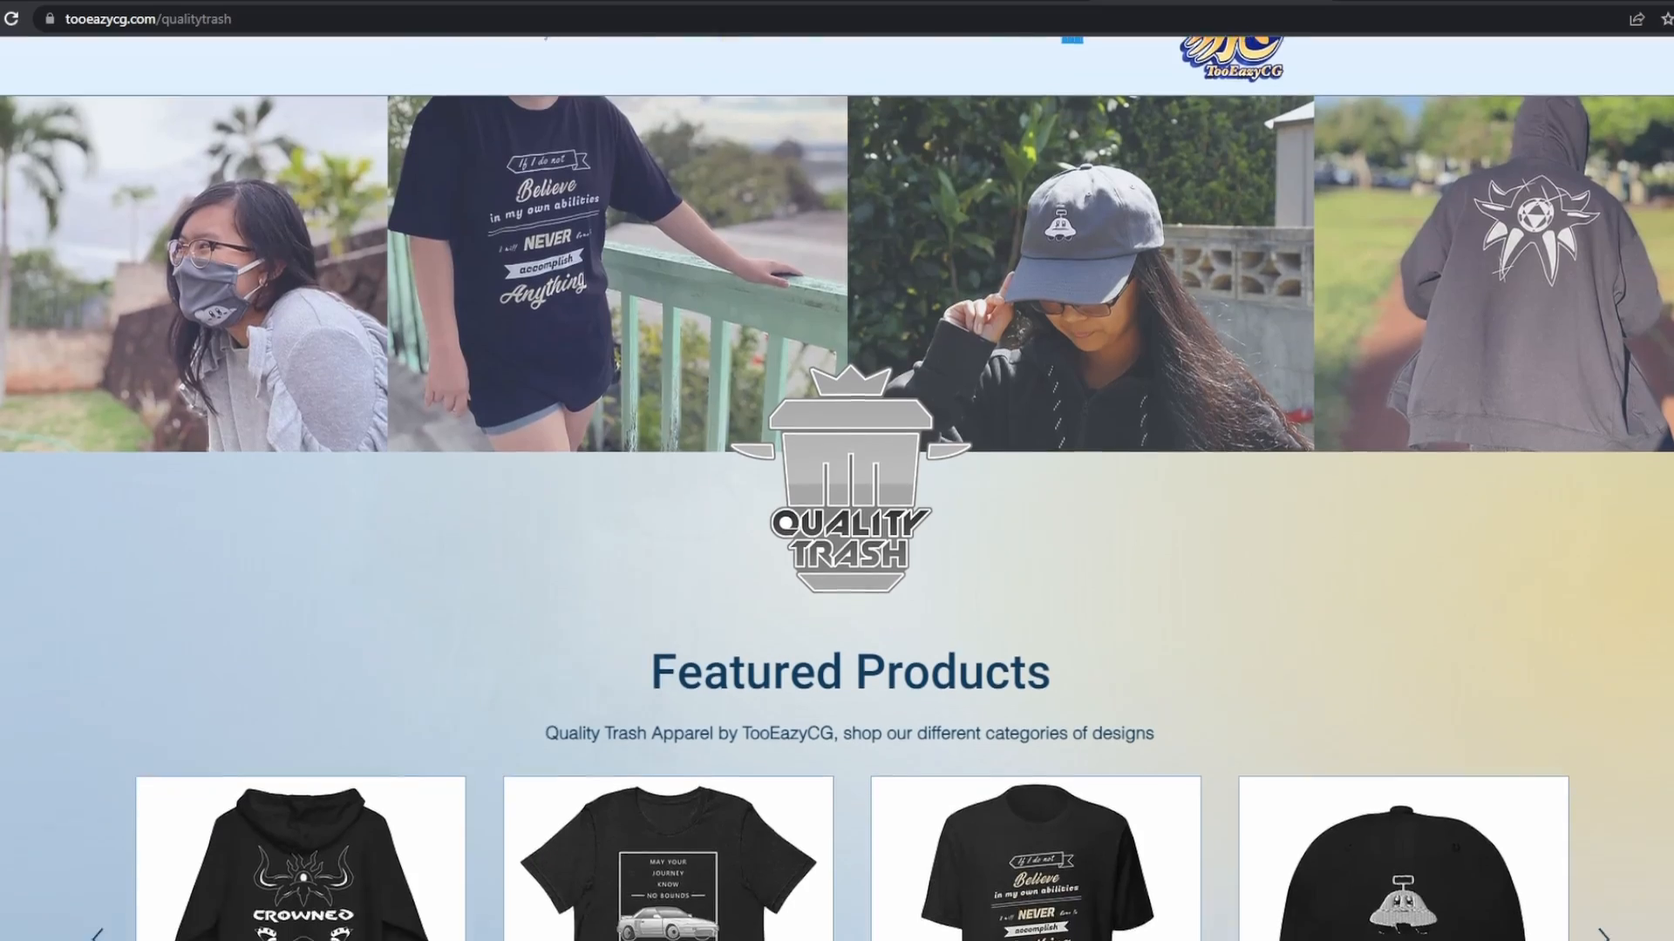
Scroll through the Quality Trash shop and advance the Kirby Designs carousel twice
{"action": "scroll", "scroll_direction": "down", "scroll_amount": 3}
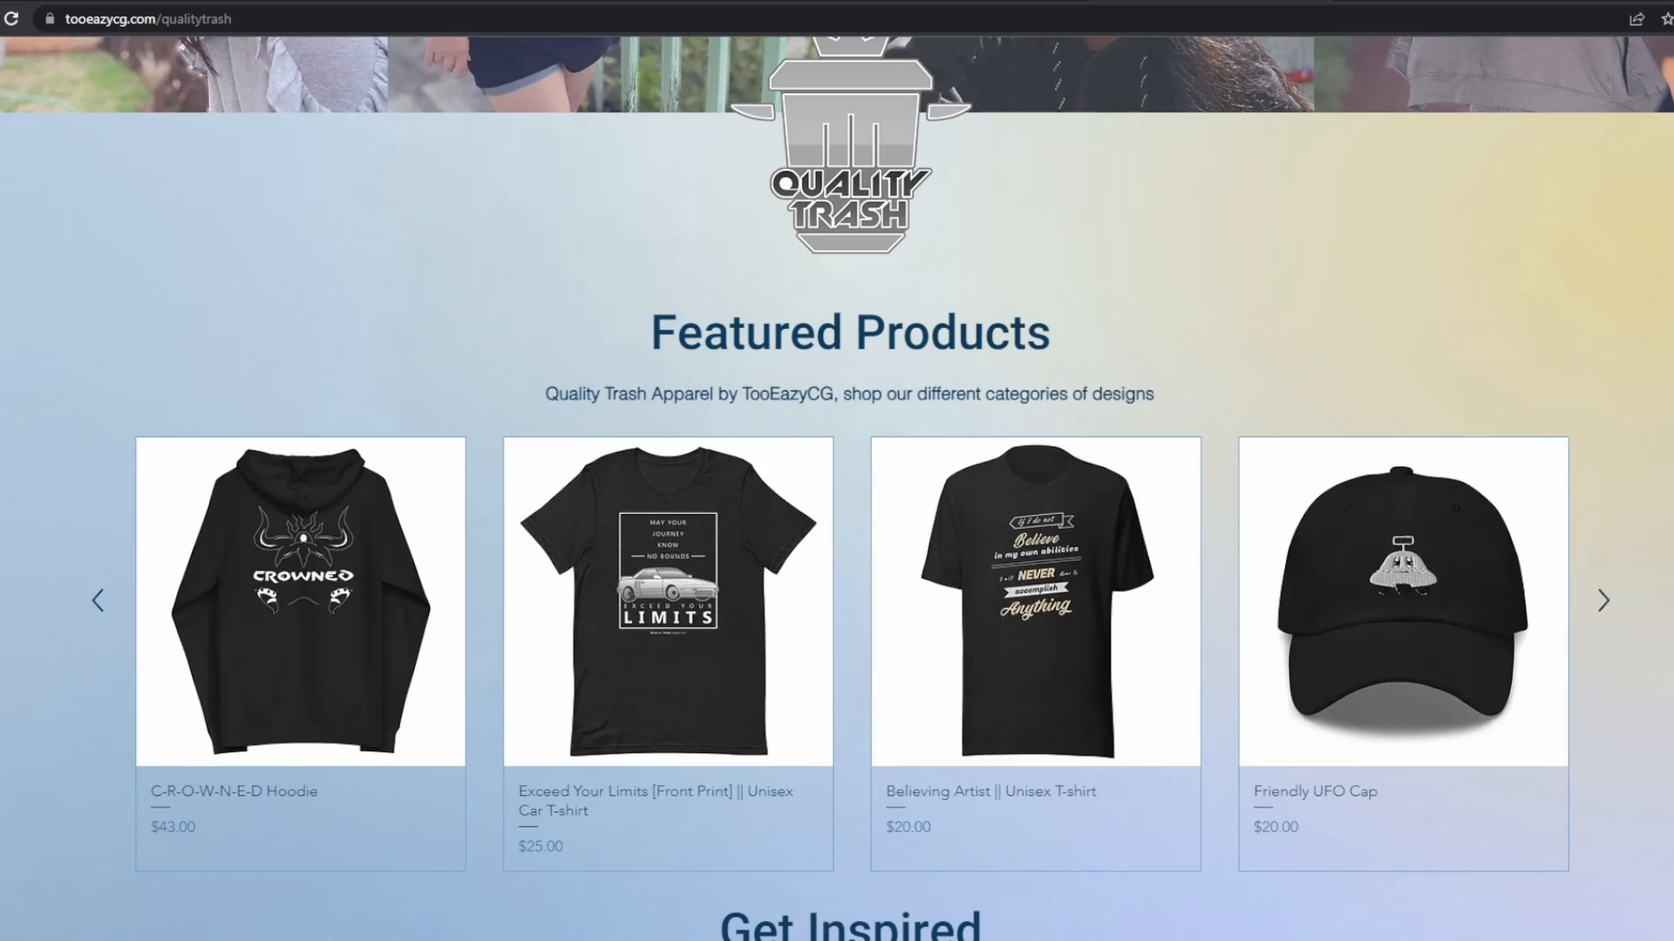
{"action": "scroll", "scroll_direction": "down", "scroll_amount": 3}
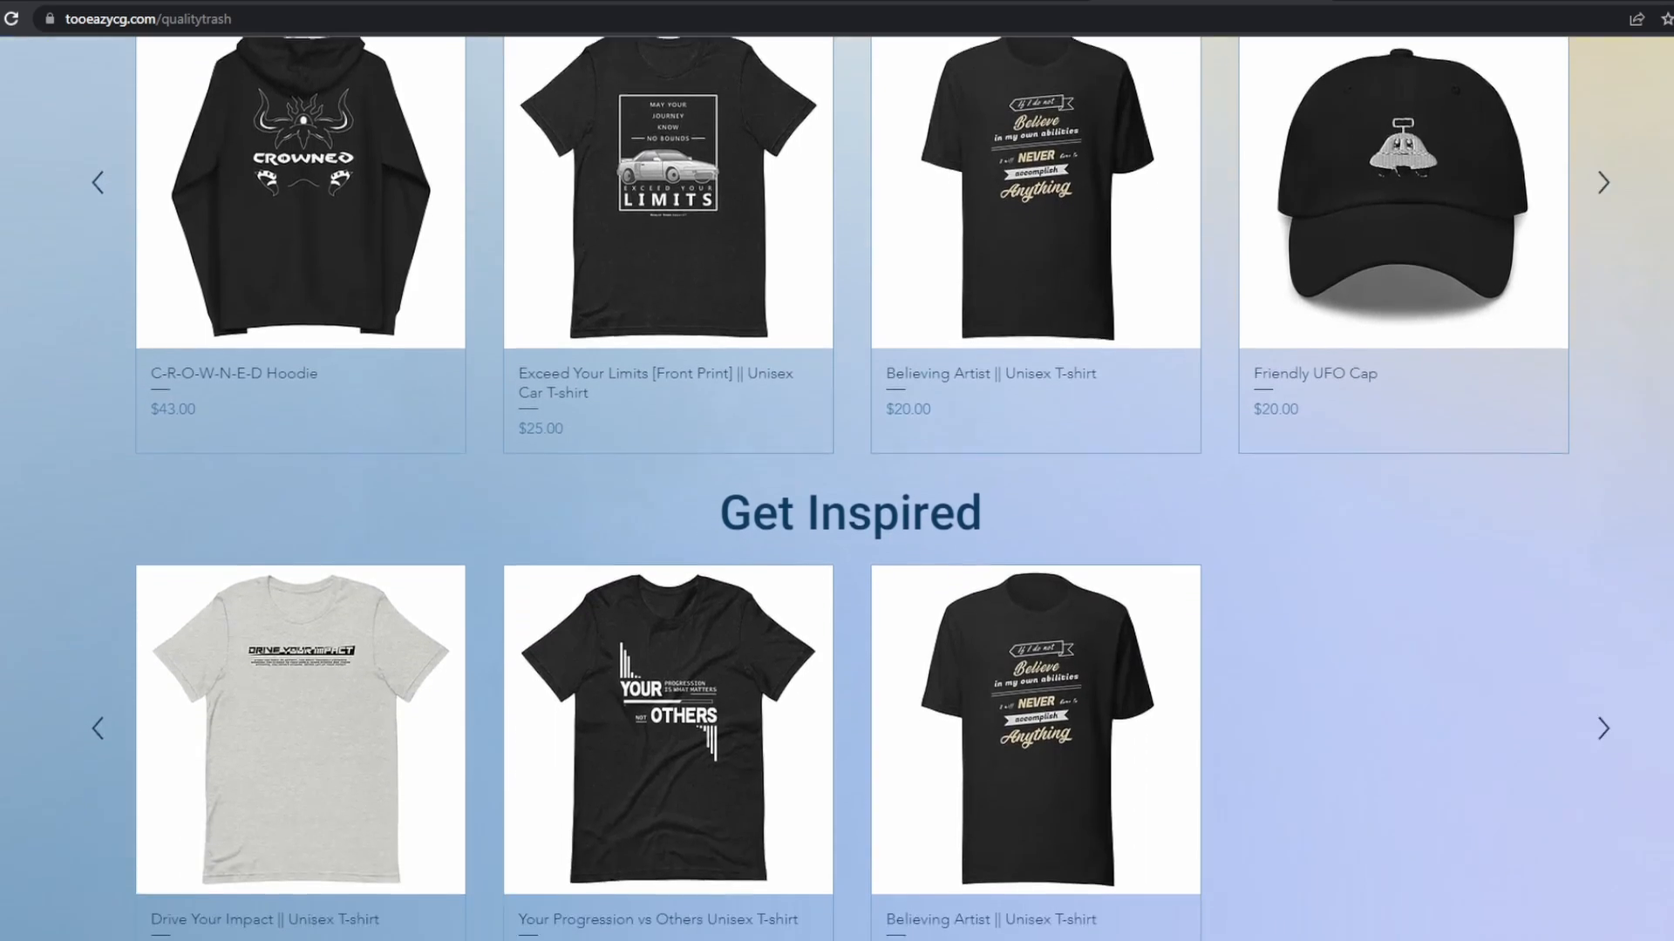
{"action": "scroll", "scroll_direction": "down", "scroll_amount": 3}
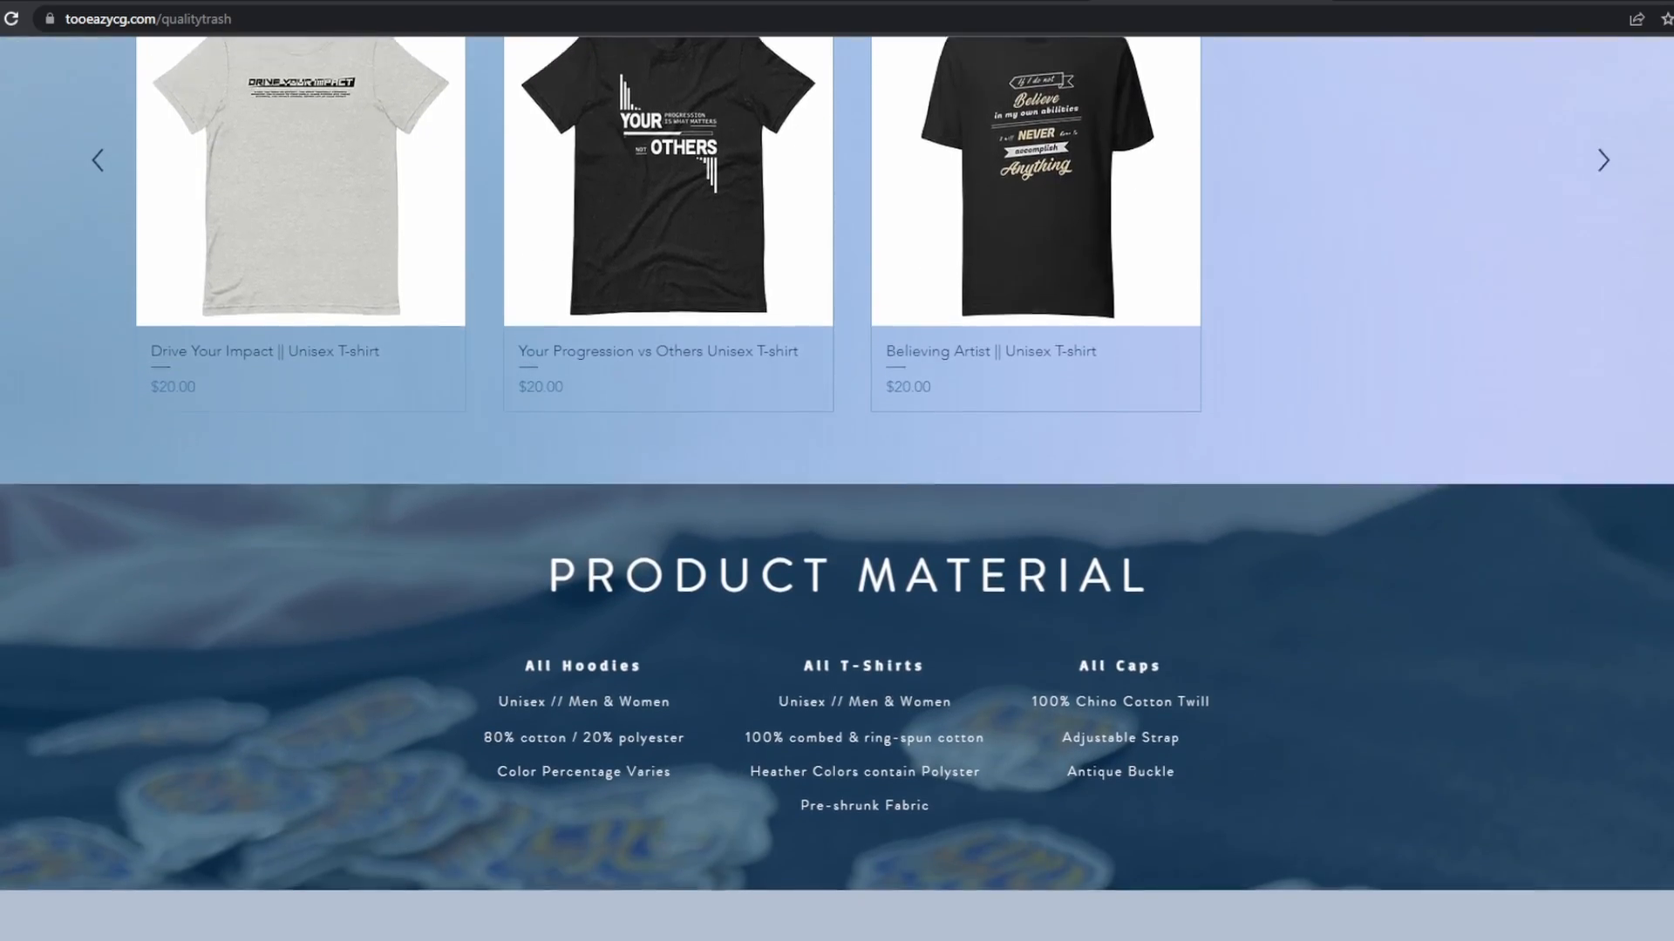
{"action": "scroll", "scroll_direction": "down", "scroll_amount": 3}
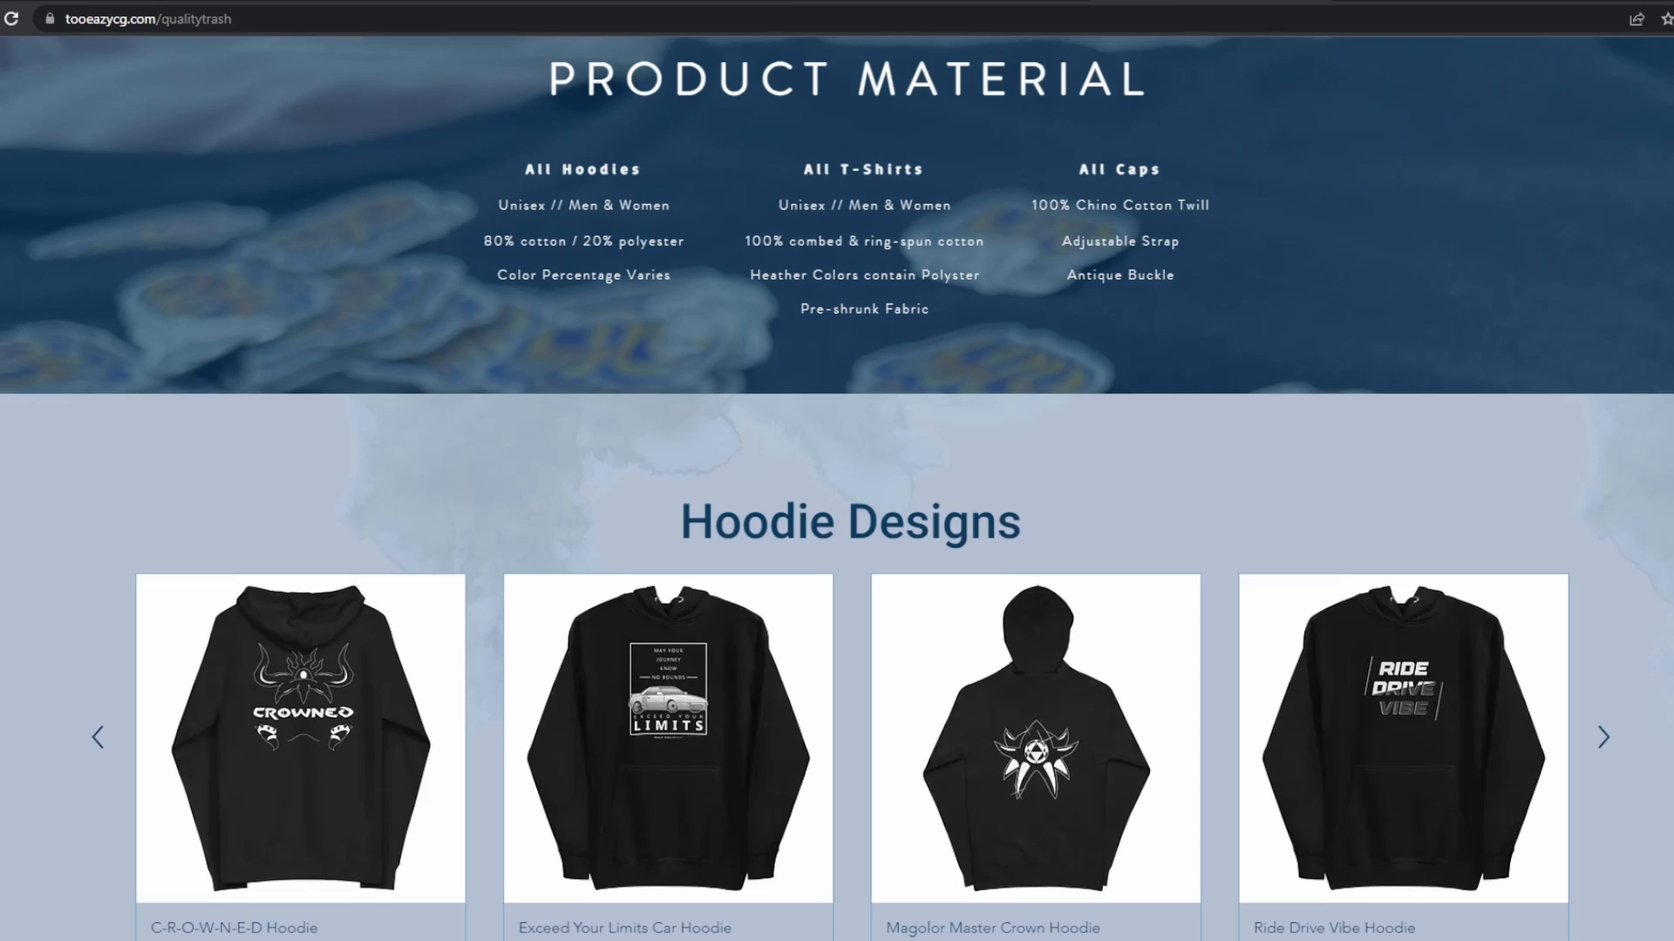
{"action": "scroll", "scroll_direction": "down", "scroll_amount": 3}
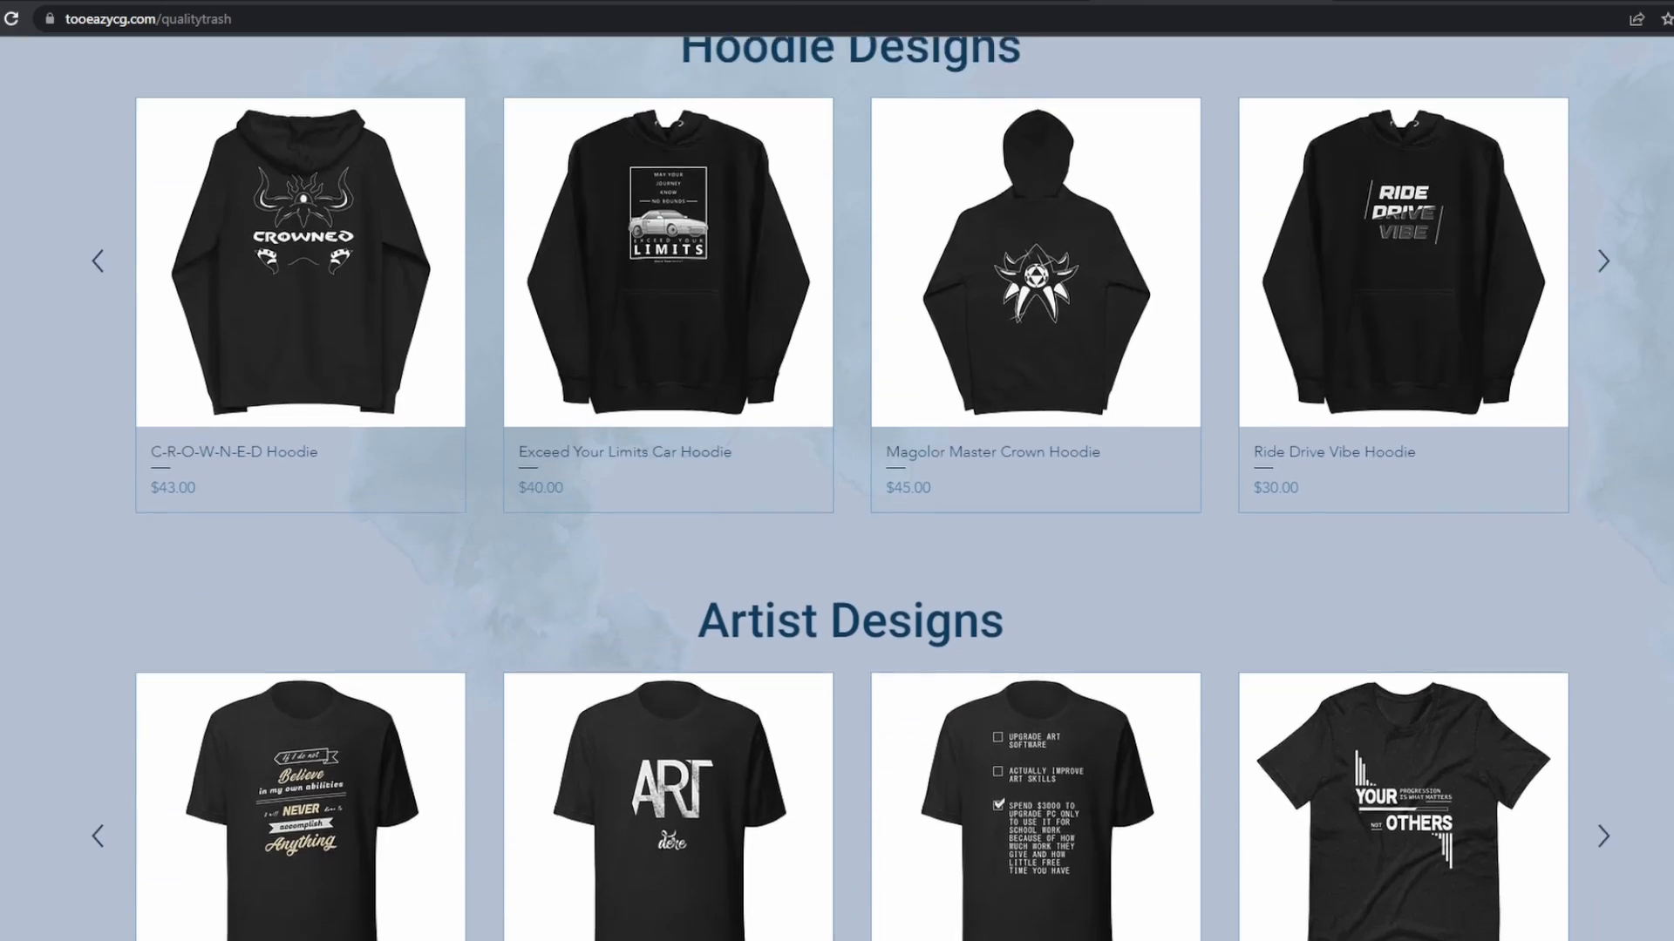
{"action": "scroll", "scroll_direction": "down", "scroll_amount": 3}
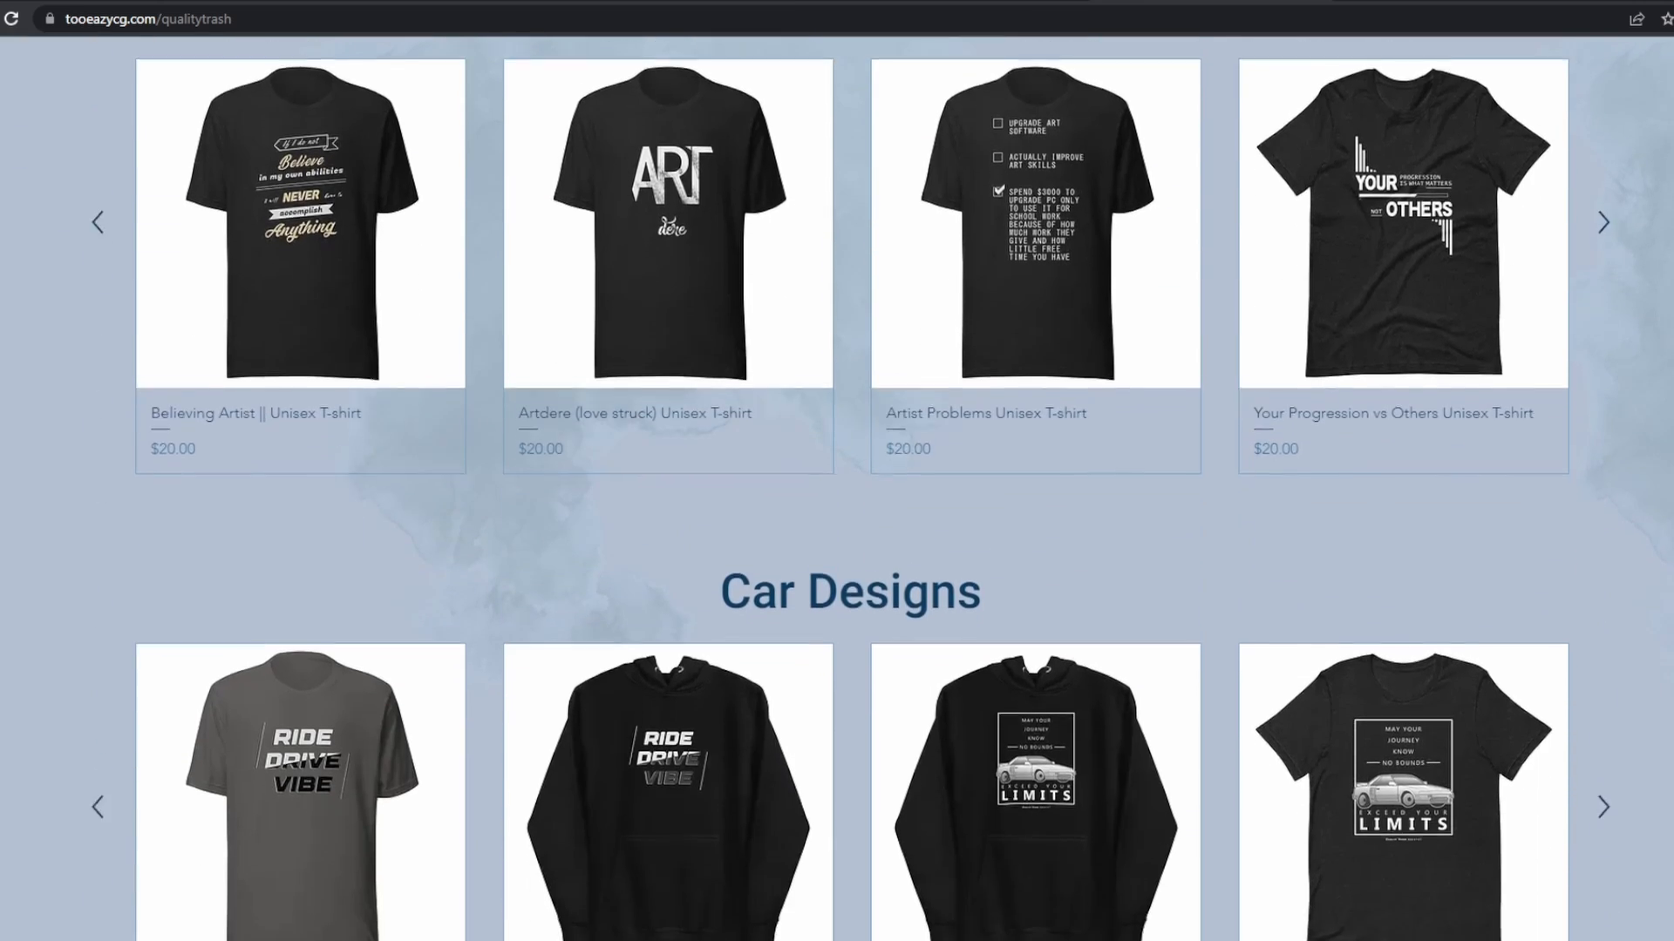
{"action": "scroll", "scroll_direction": "down", "scroll_amount": 3}
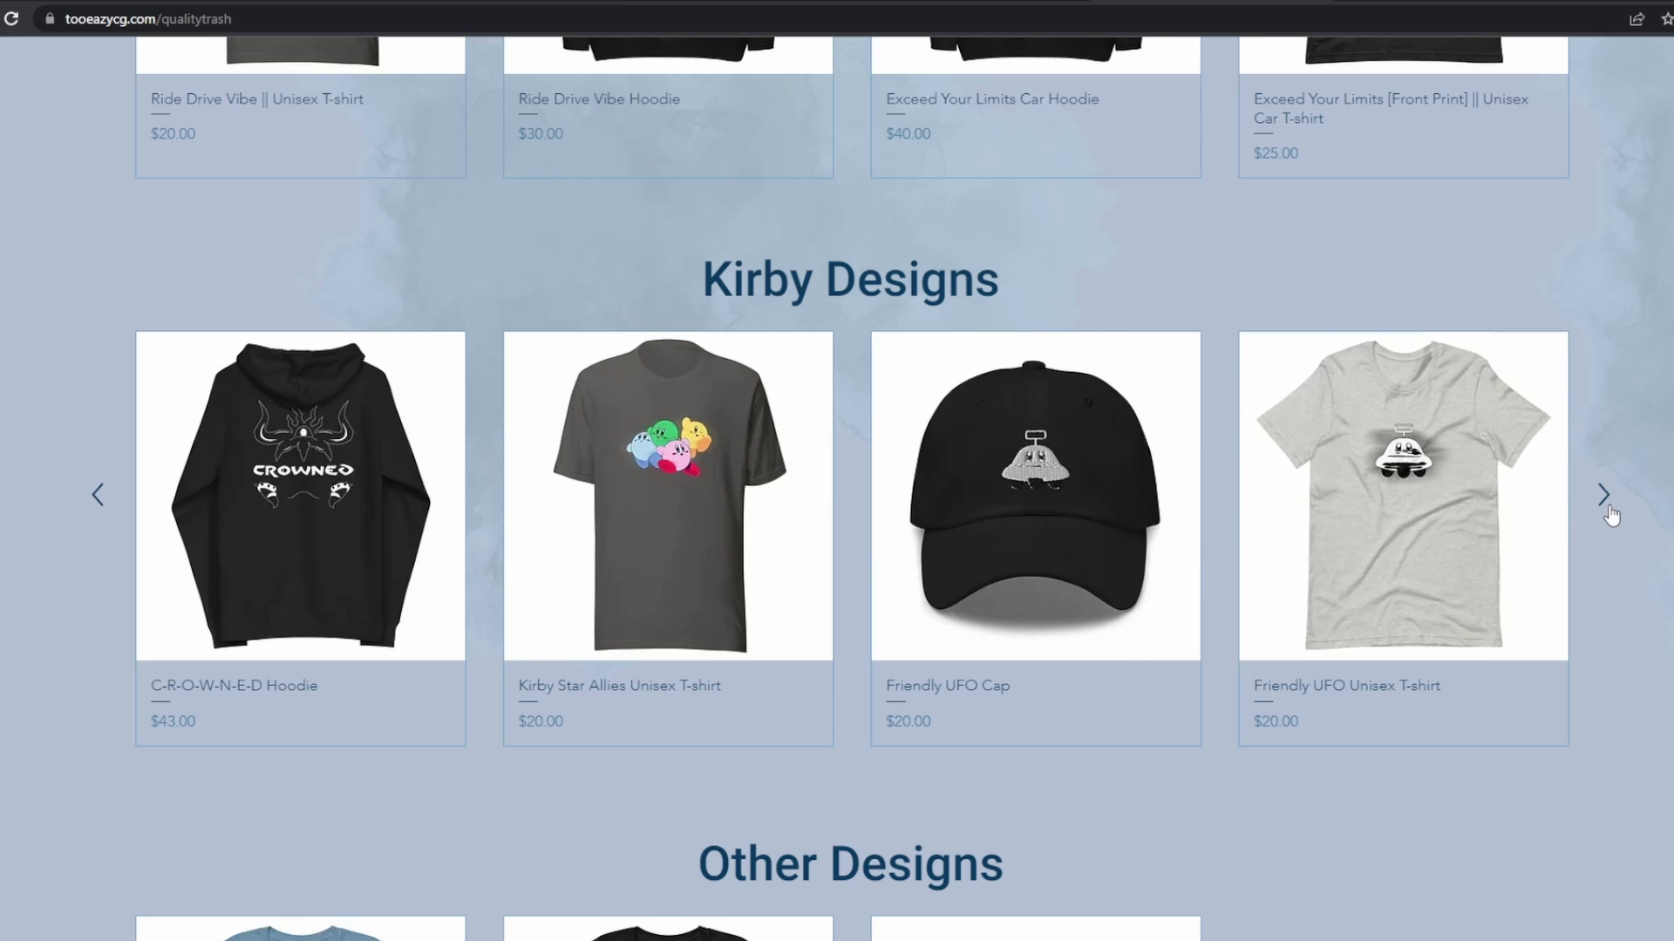
{"action": "left_click", "coordinate": [1603, 494]}
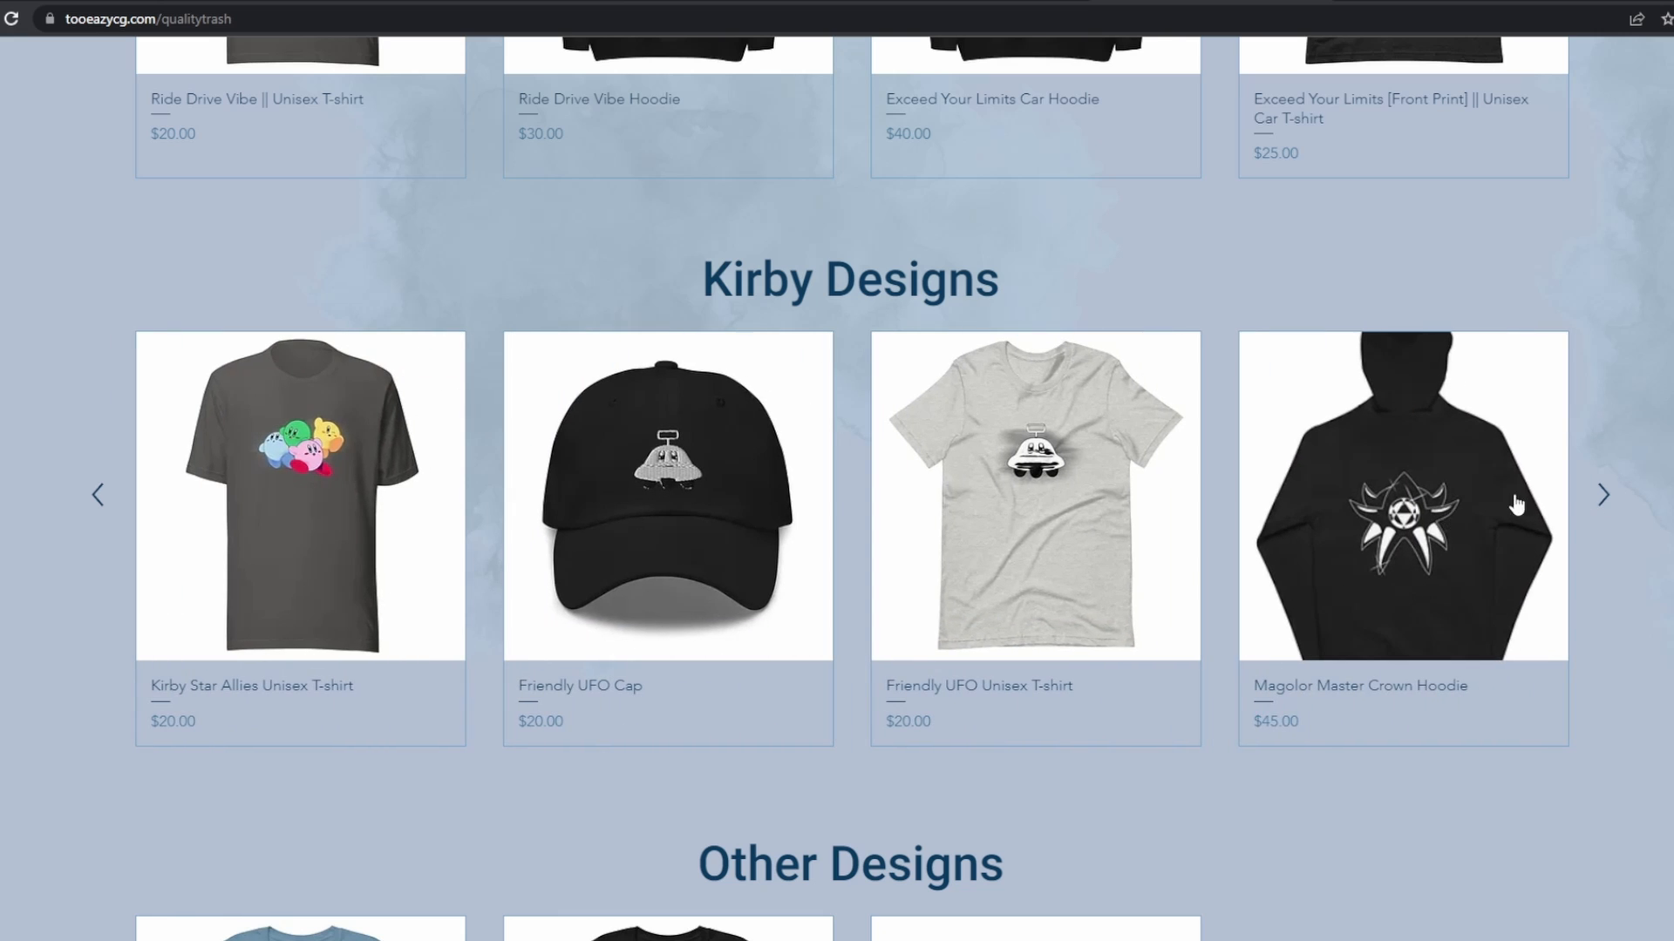
{"action": "left_click", "coordinate": [1602, 494]}
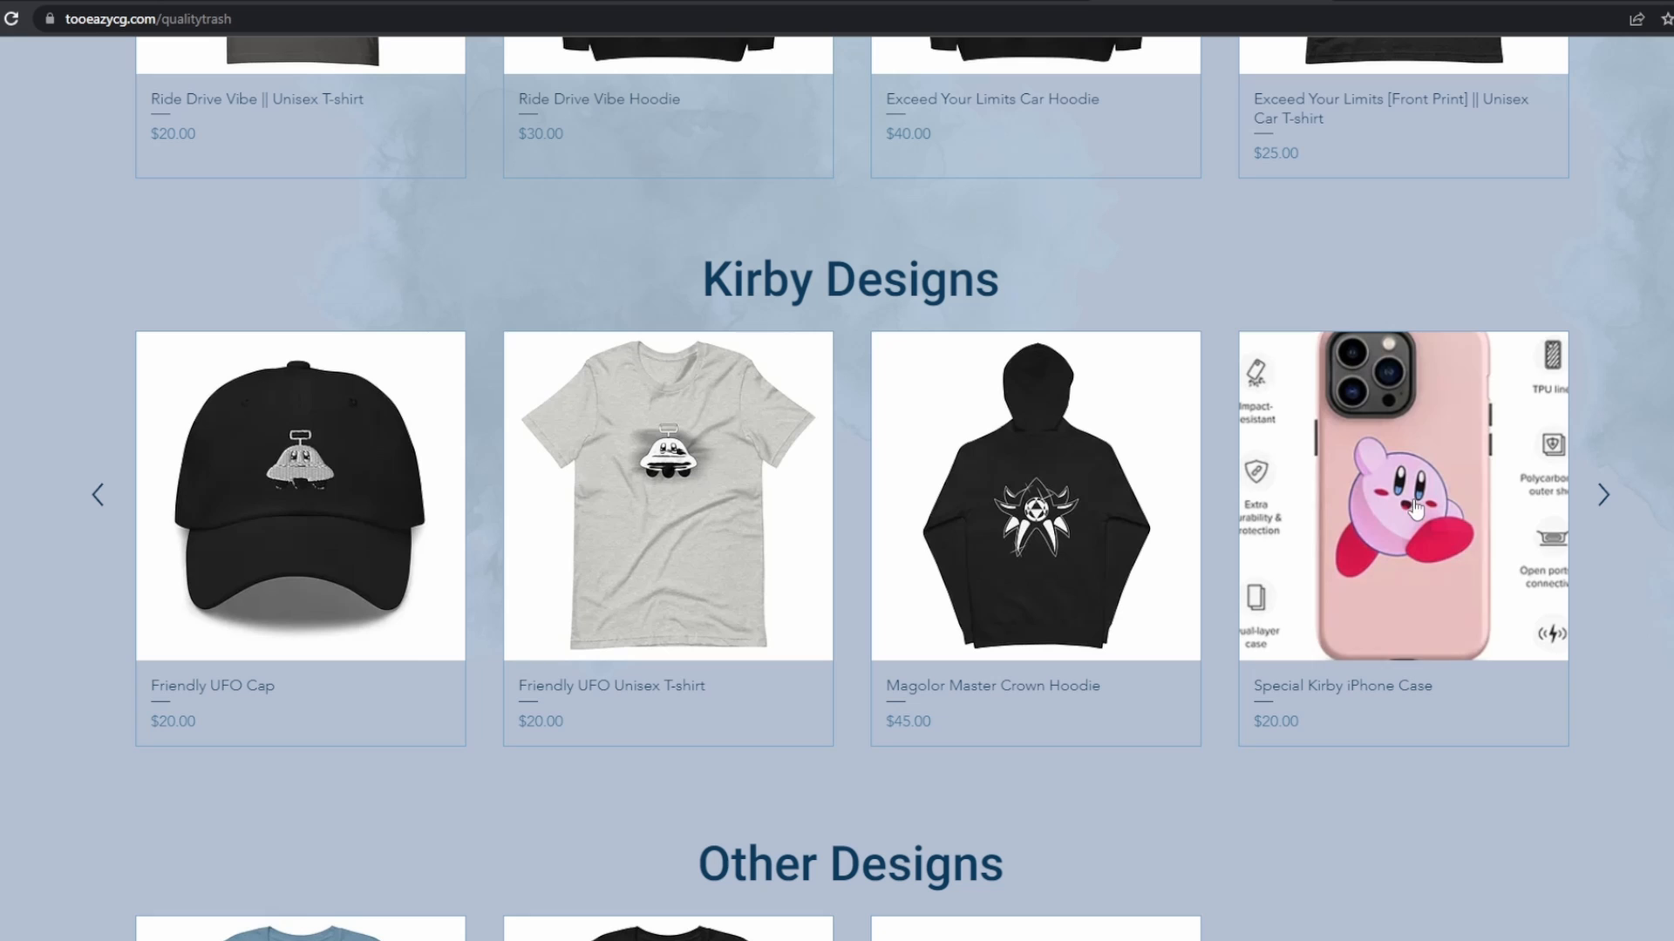
{"action": "scroll", "scroll_direction": "down", "scroll_amount": 3}
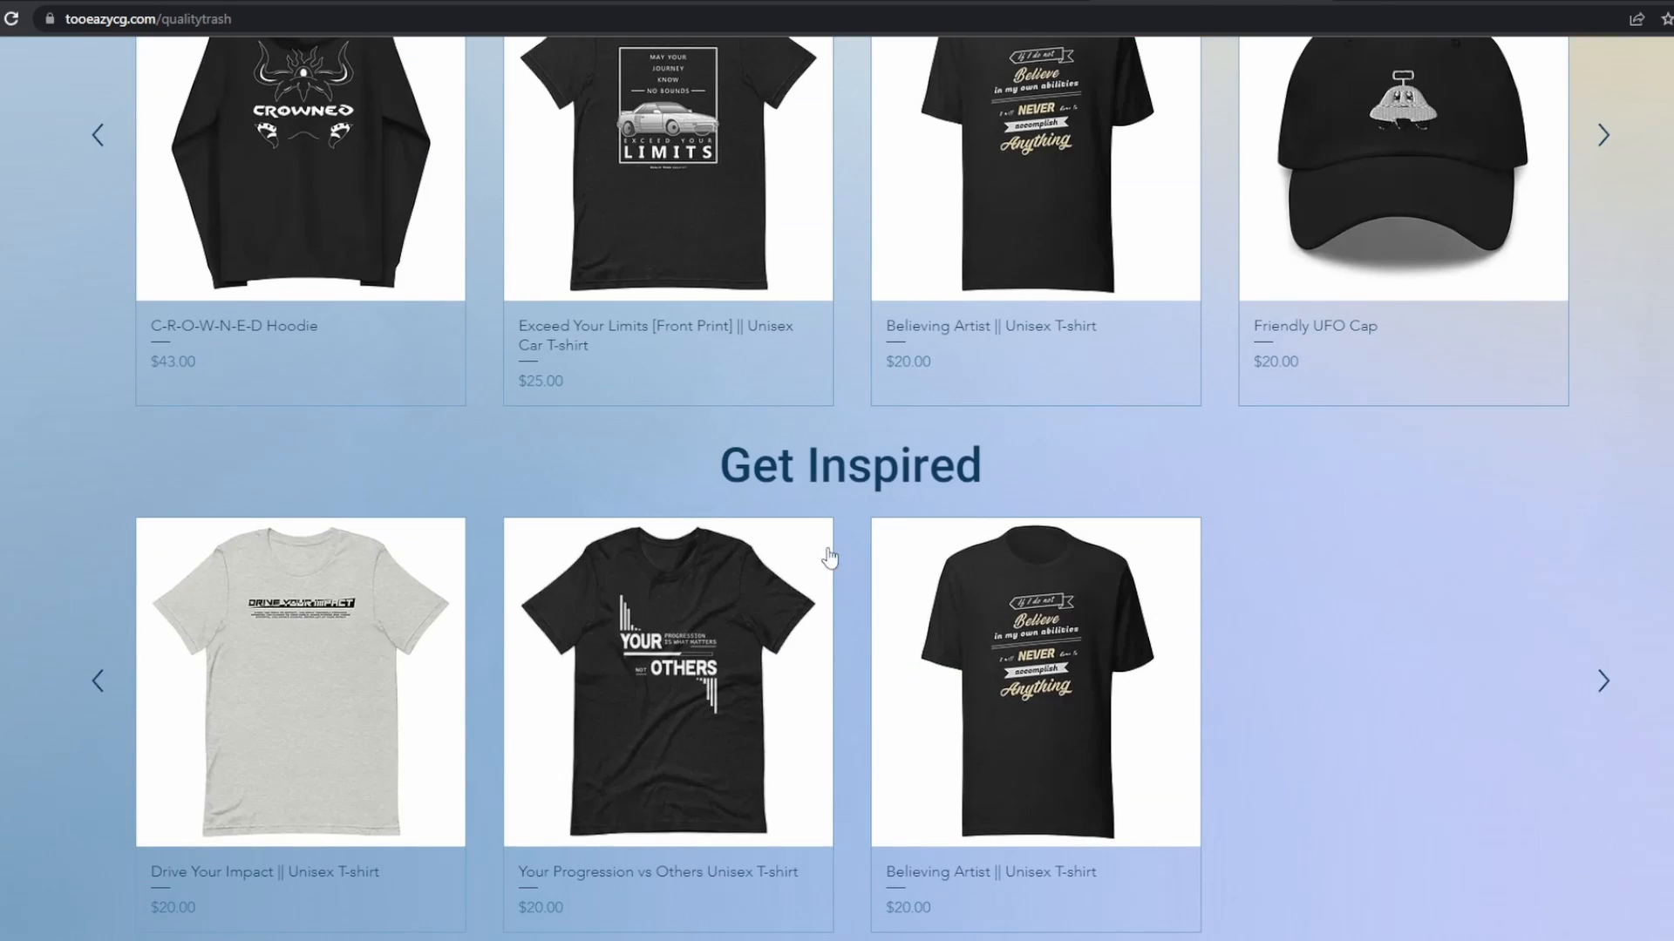
{"action": "scroll", "scroll_direction": "up", "scroll_amount": 3}
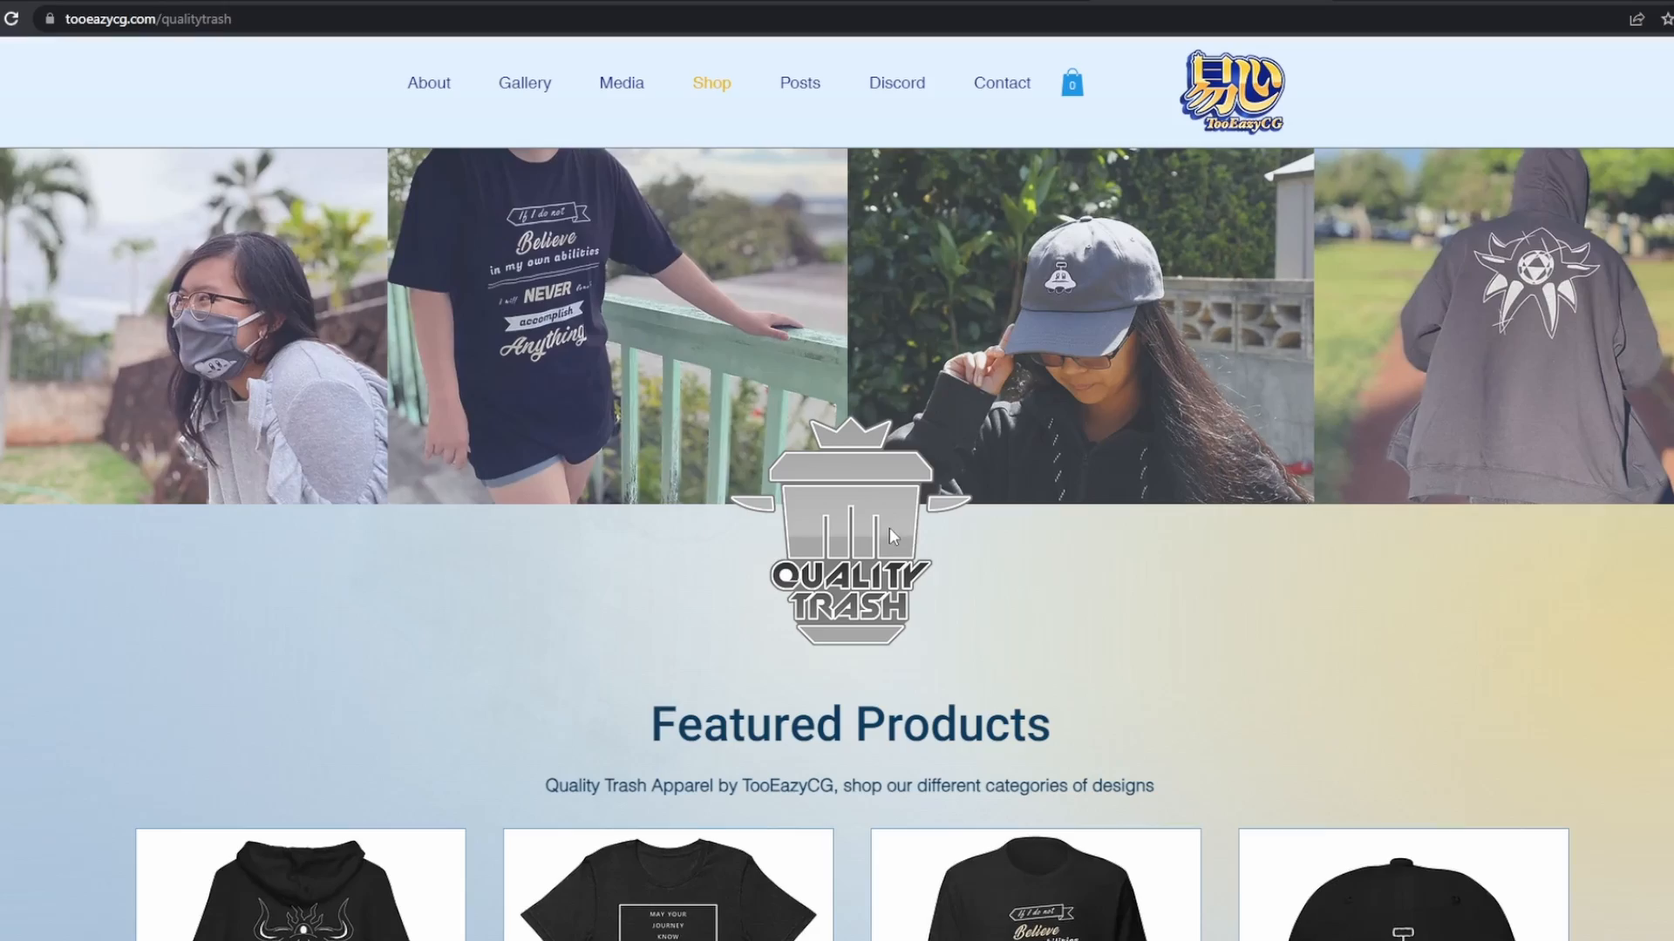